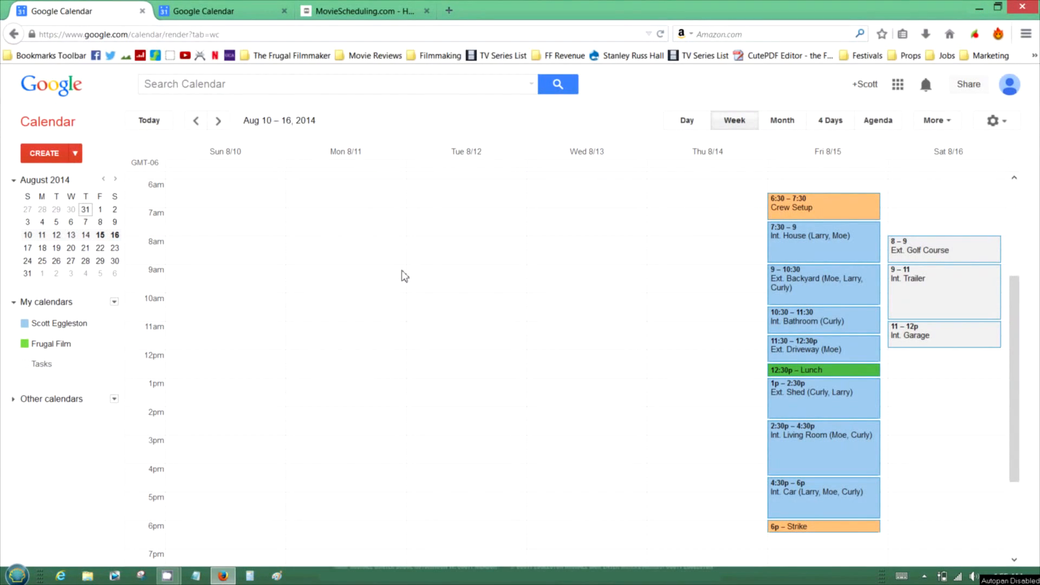
pyautogui.moveTo(531, 234)
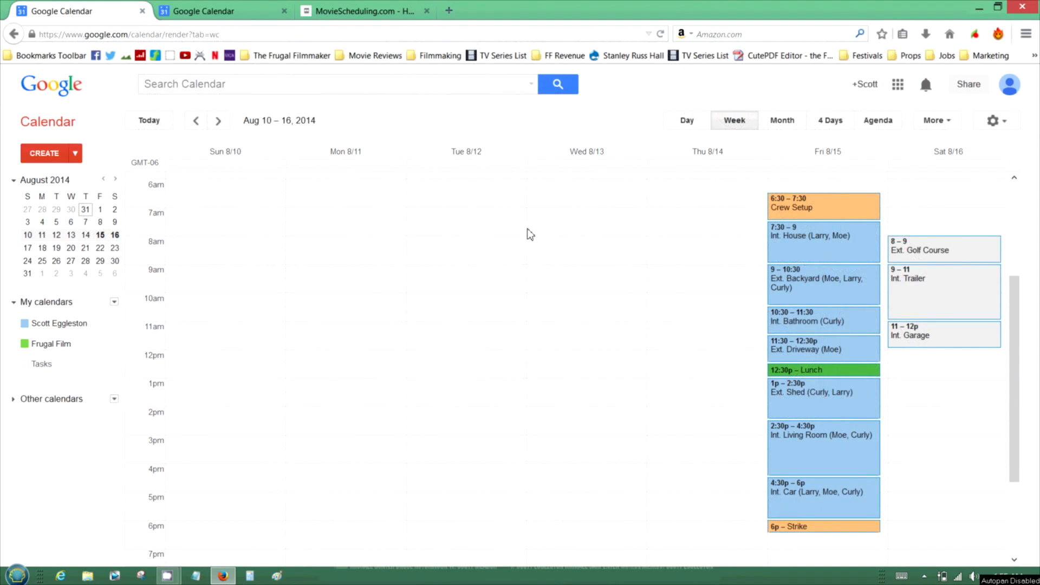
pyautogui.moveTo(709, 324)
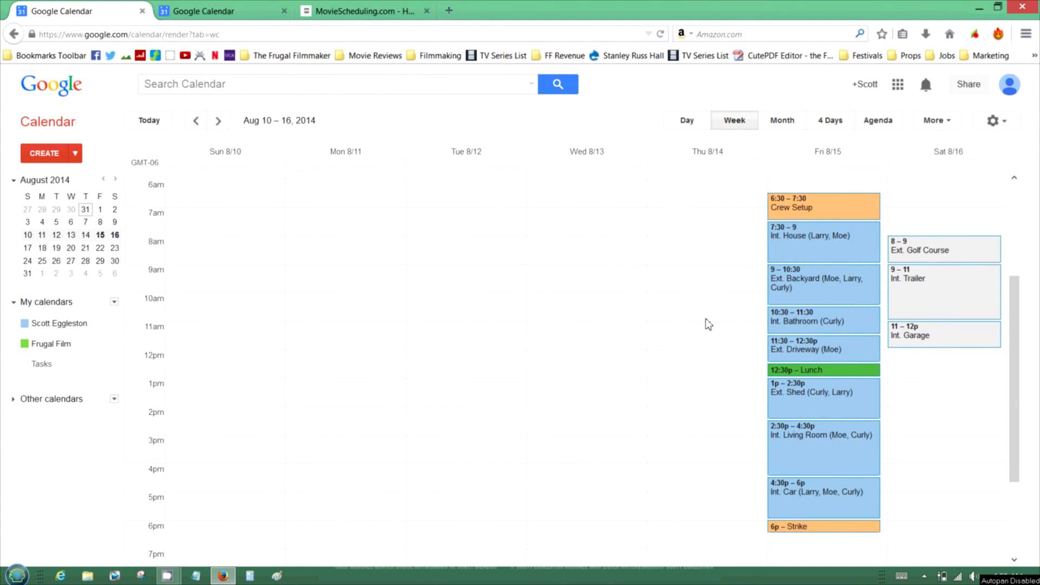
pyautogui.moveTo(703, 230)
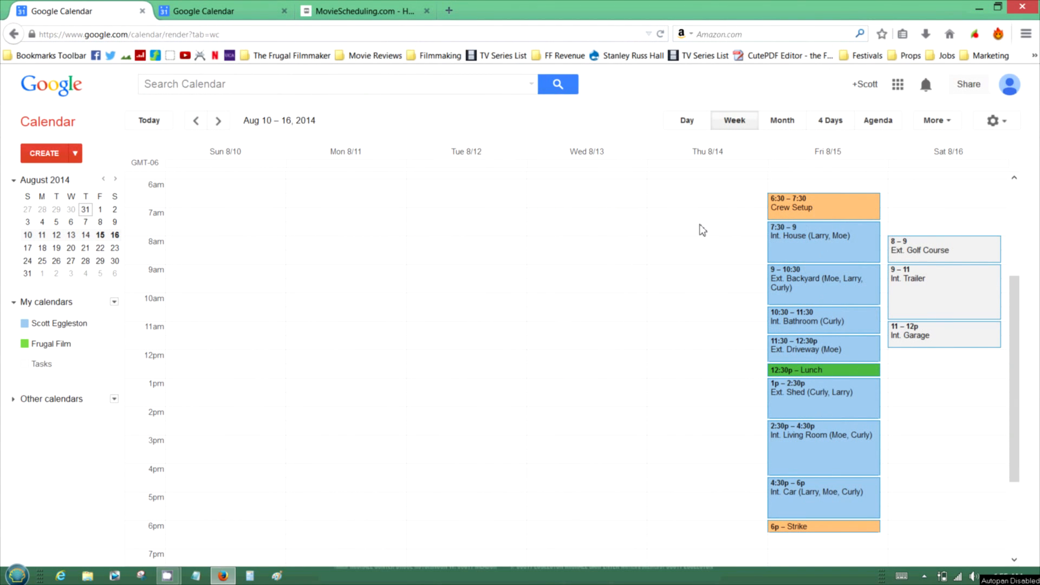
pyautogui.moveTo(724, 228)
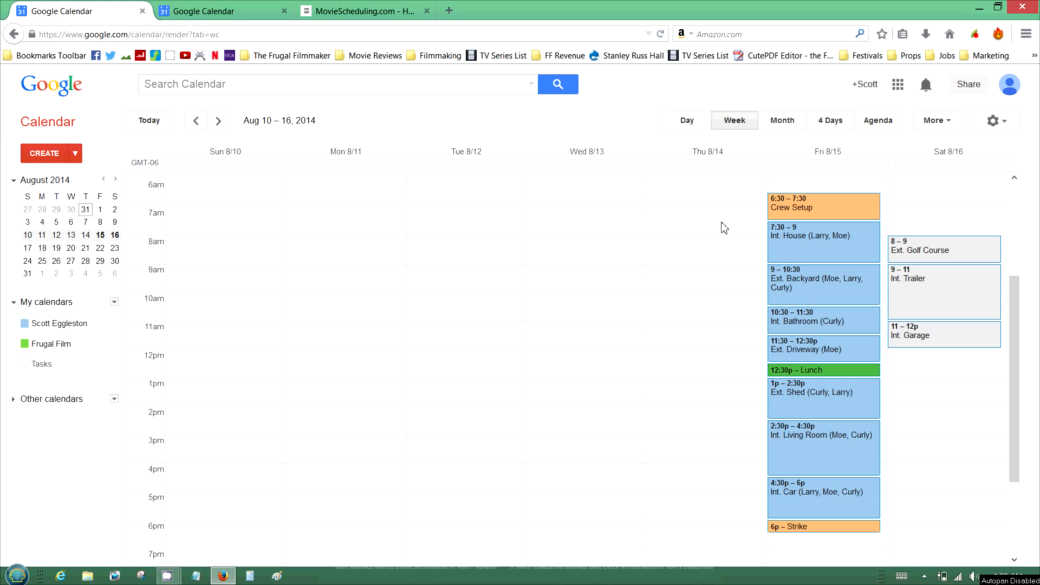
pyautogui.moveTo(725, 240)
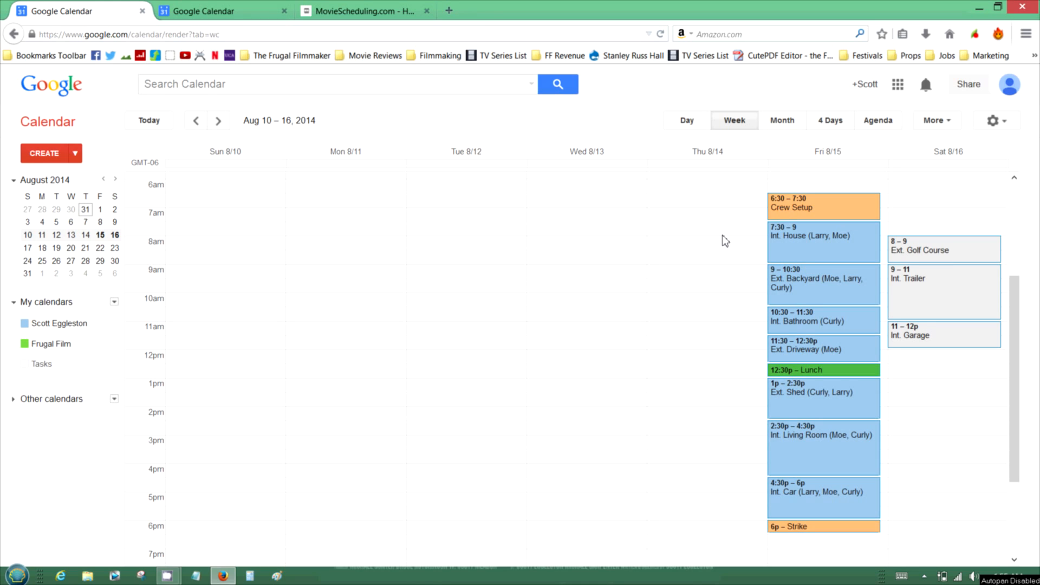
pyautogui.moveTo(733, 234)
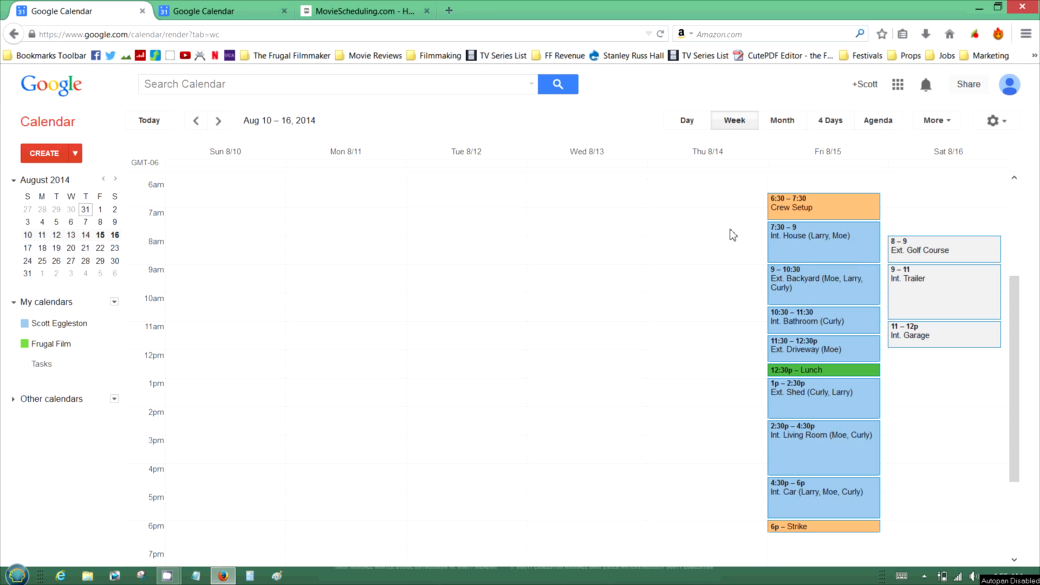
pyautogui.moveTo(718, 328)
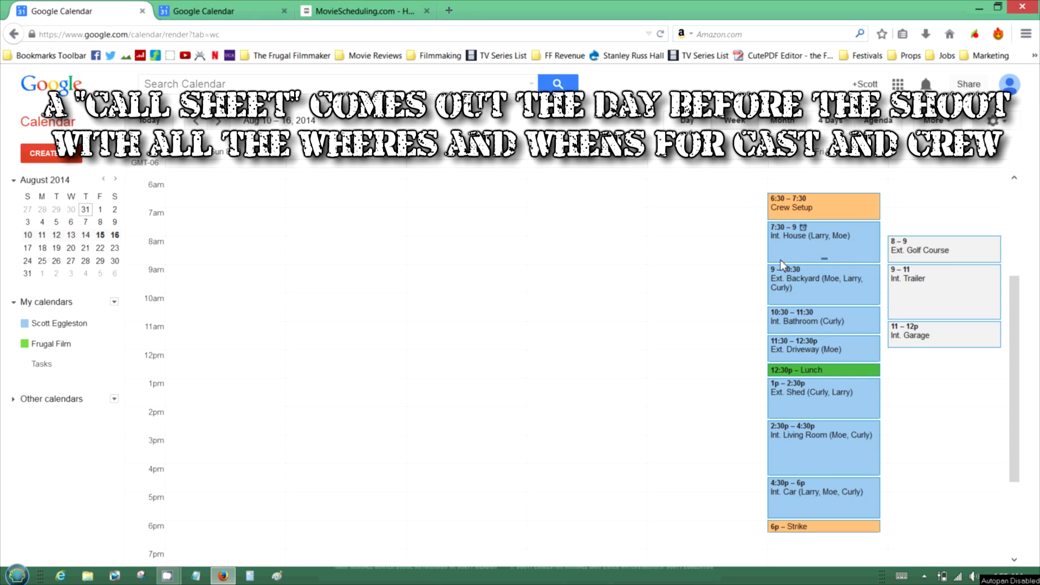
pyautogui.moveTo(722, 214)
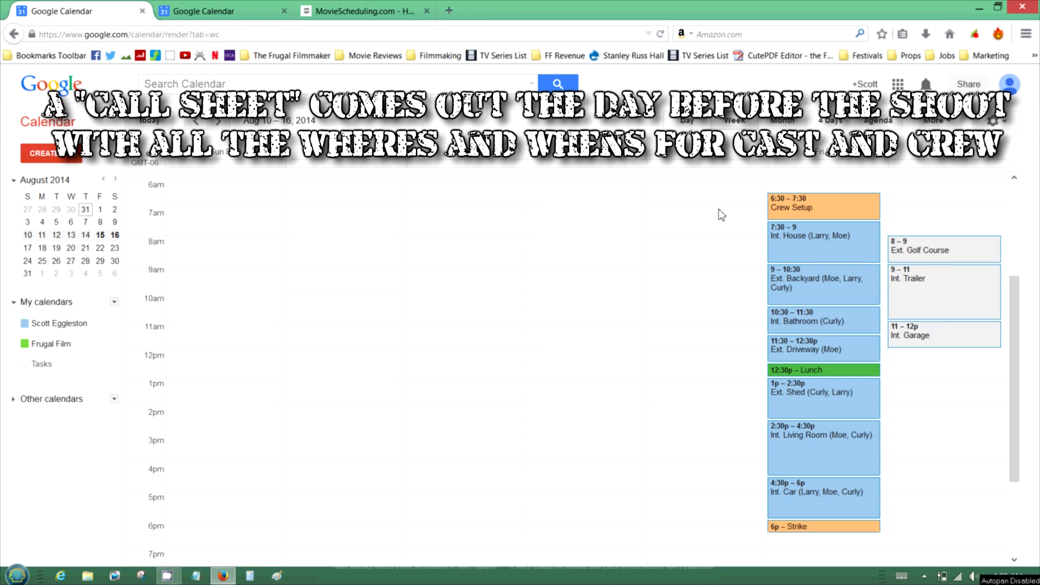
pyautogui.moveTo(738, 206)
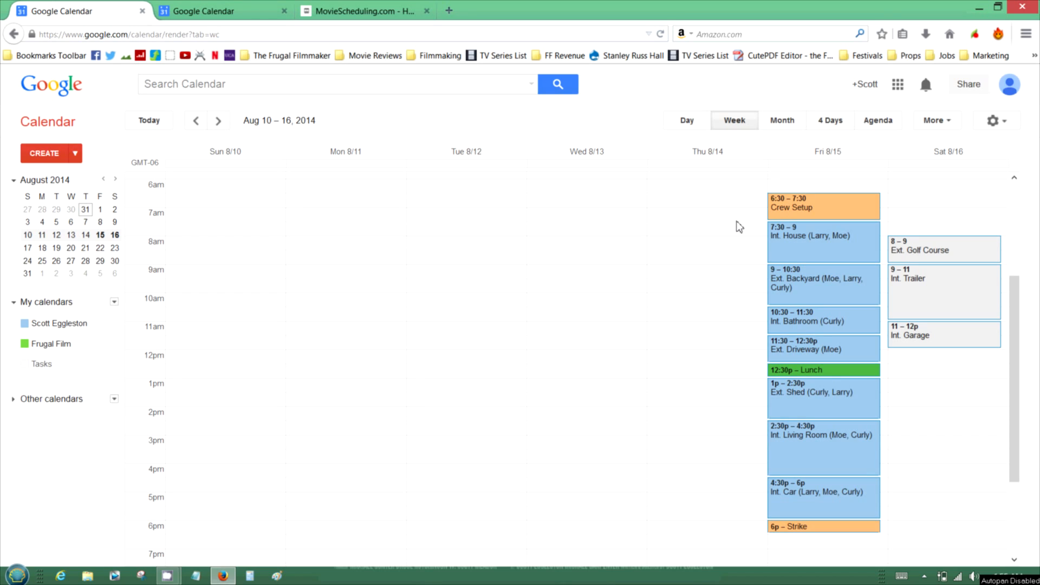
pyautogui.moveTo(738, 277)
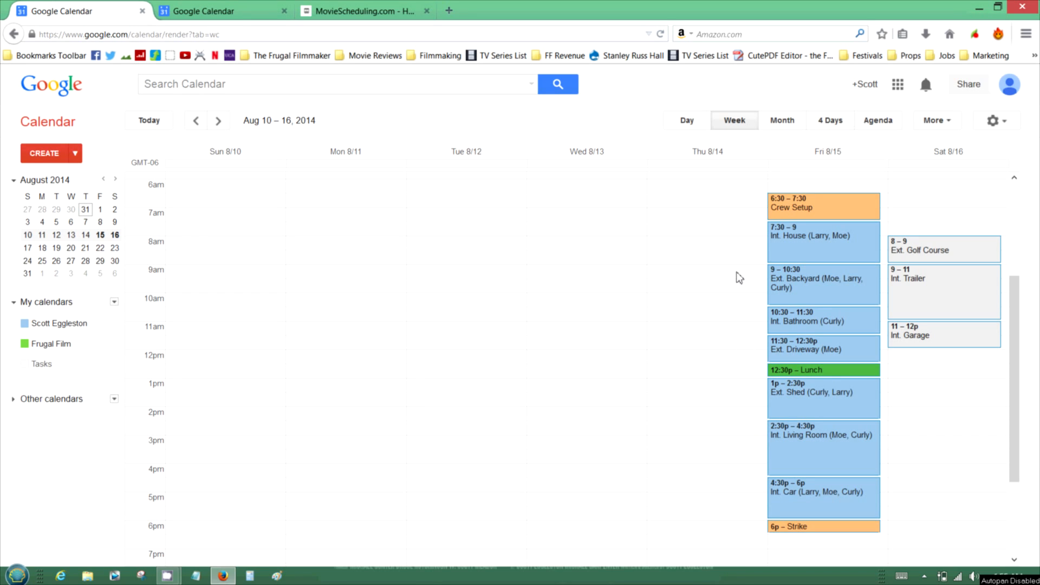
pyautogui.moveTo(332, 280)
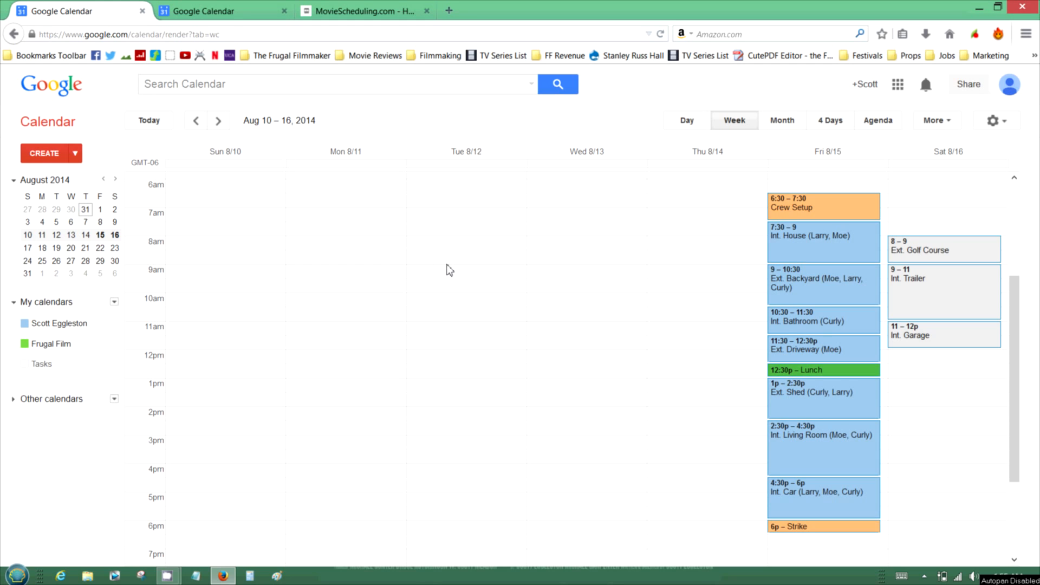
pyautogui.moveTo(233, 33)
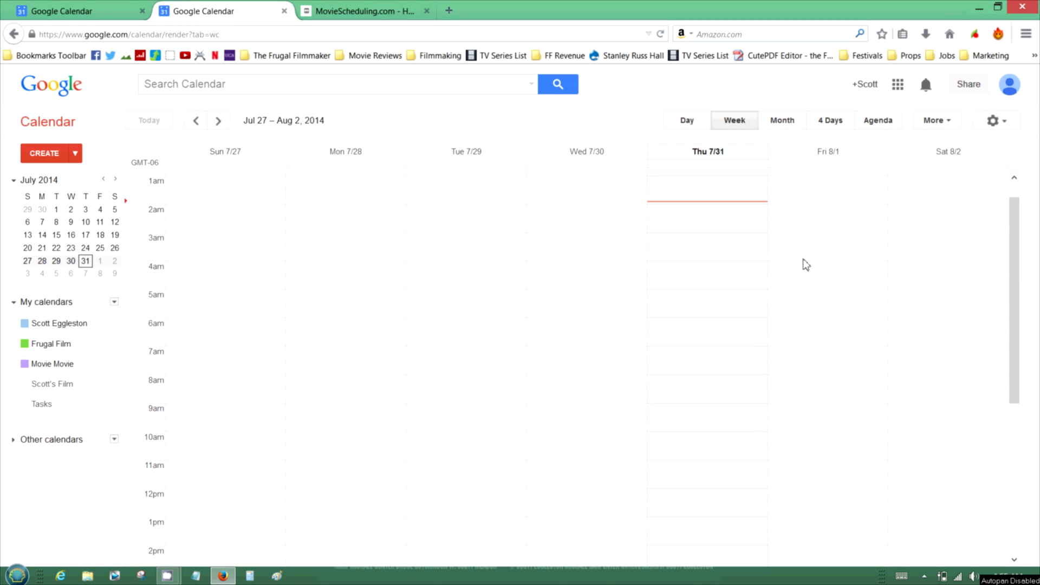
# Step: Open the Create new calendar form from the My calendars options
pyautogui.click(898, 84)
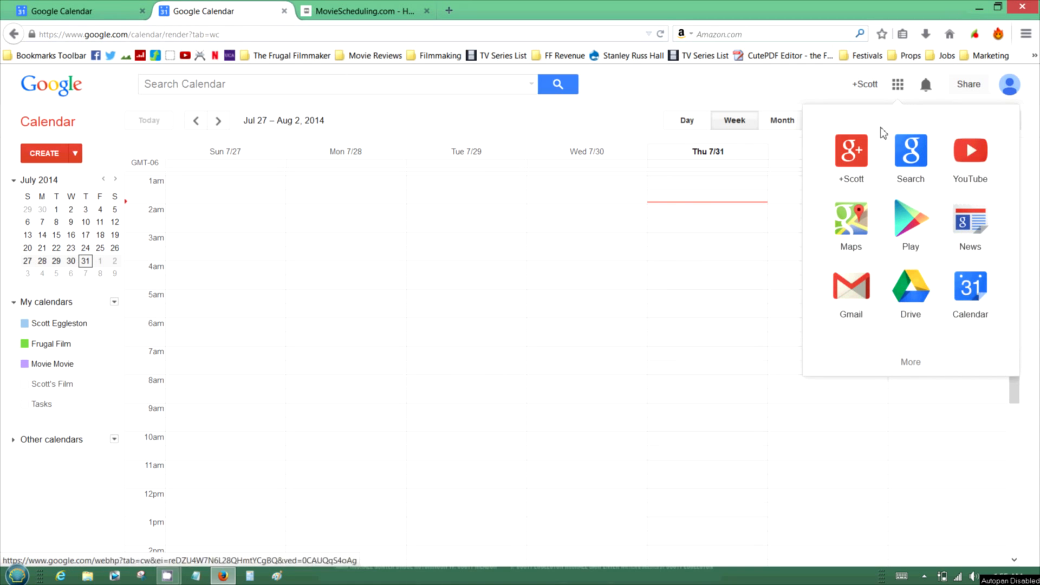
pyautogui.click(464, 330)
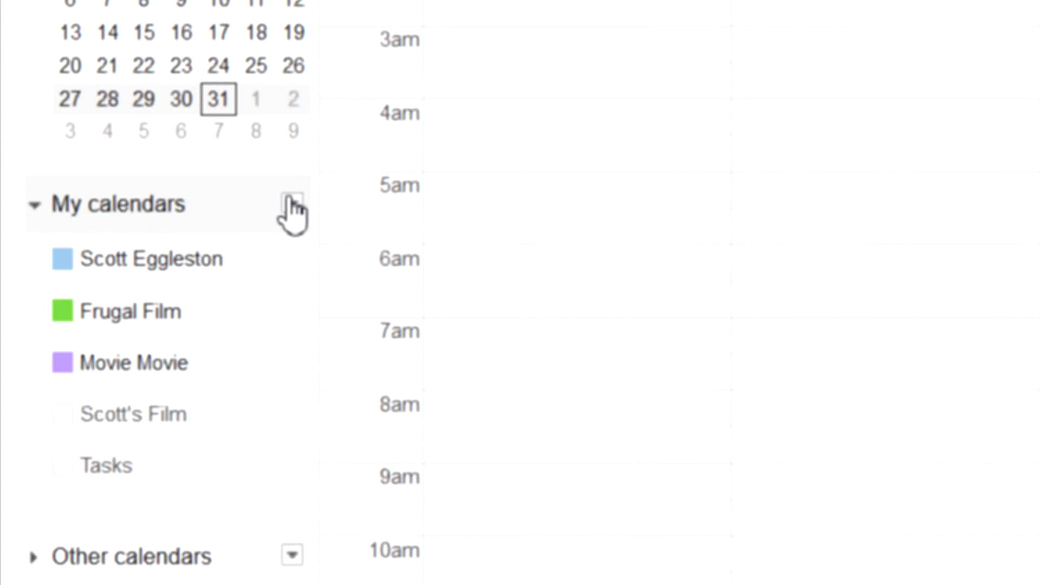
pyautogui.click(291, 204)
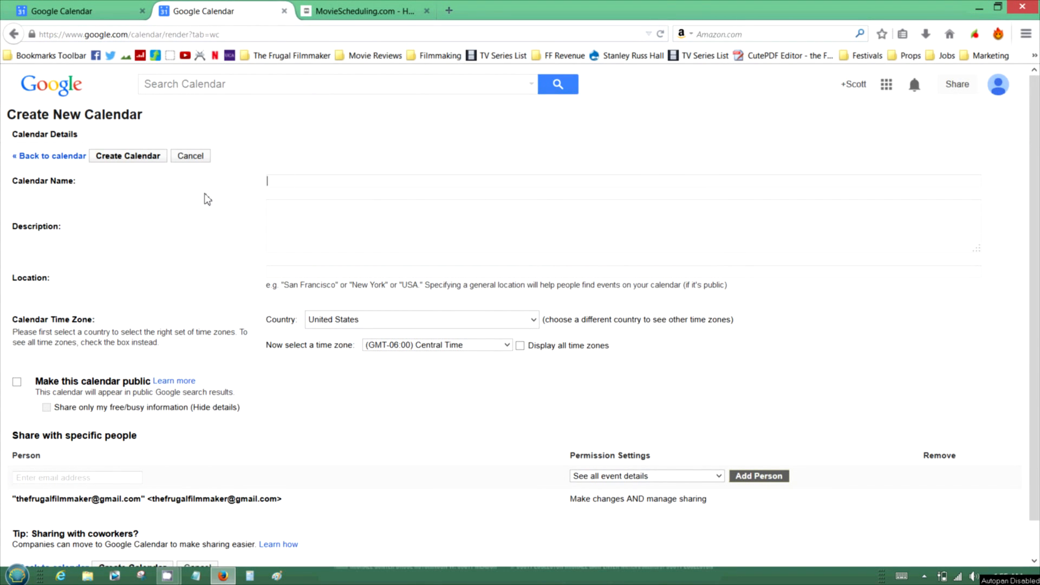
# Step: Enter 'Movie Name' as the new calendar's name
pyautogui.write('Moiv')
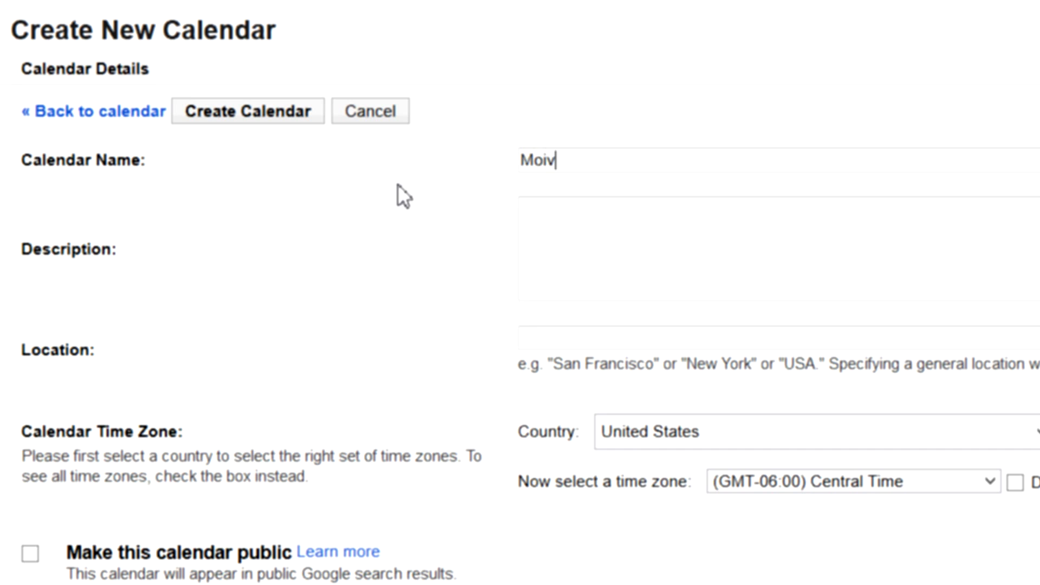
pyautogui.write('Movie Name')
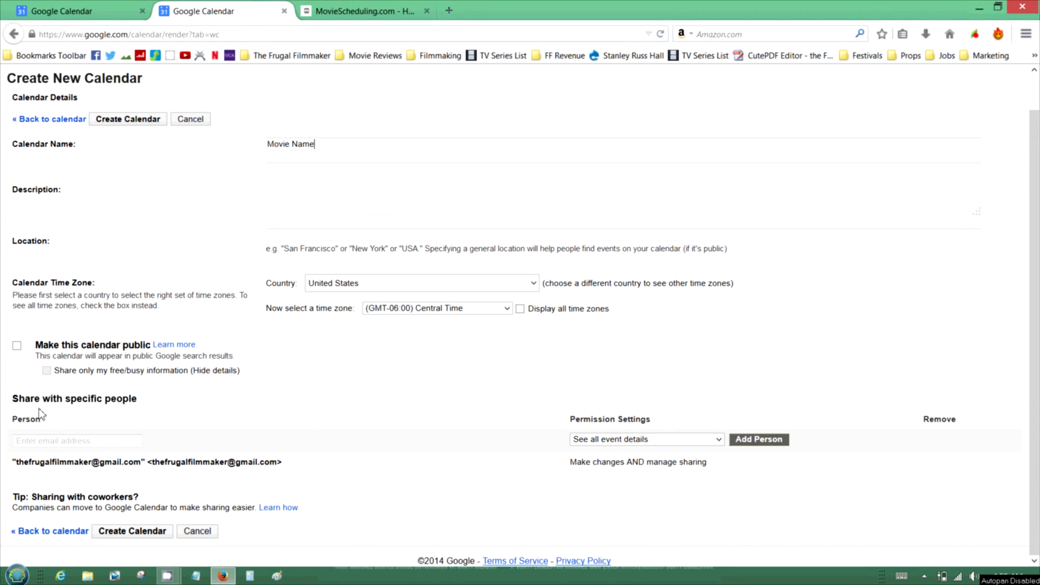
pyautogui.moveTo(85, 401)
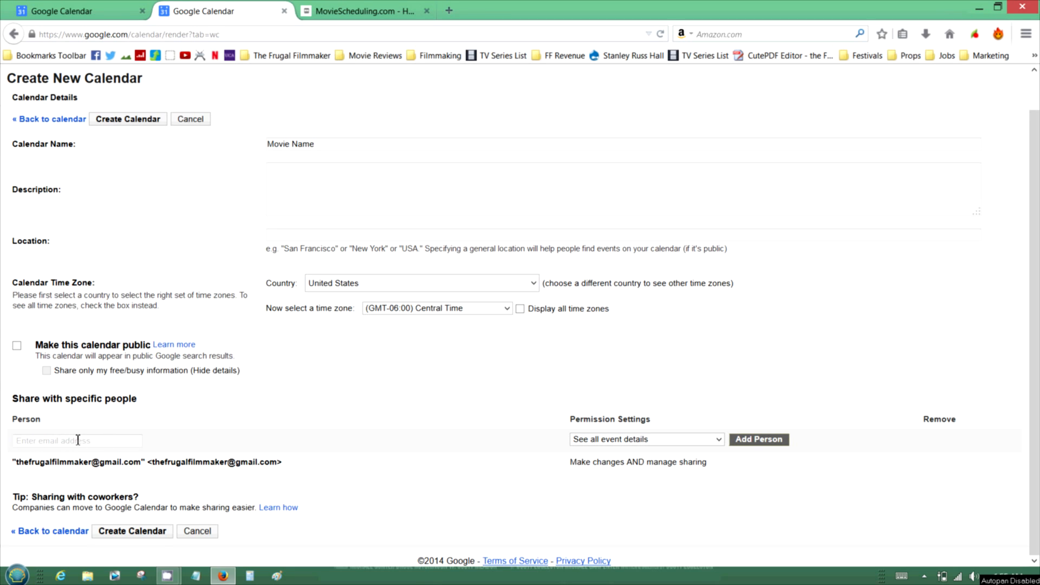
pyautogui.moveTo(564, 443)
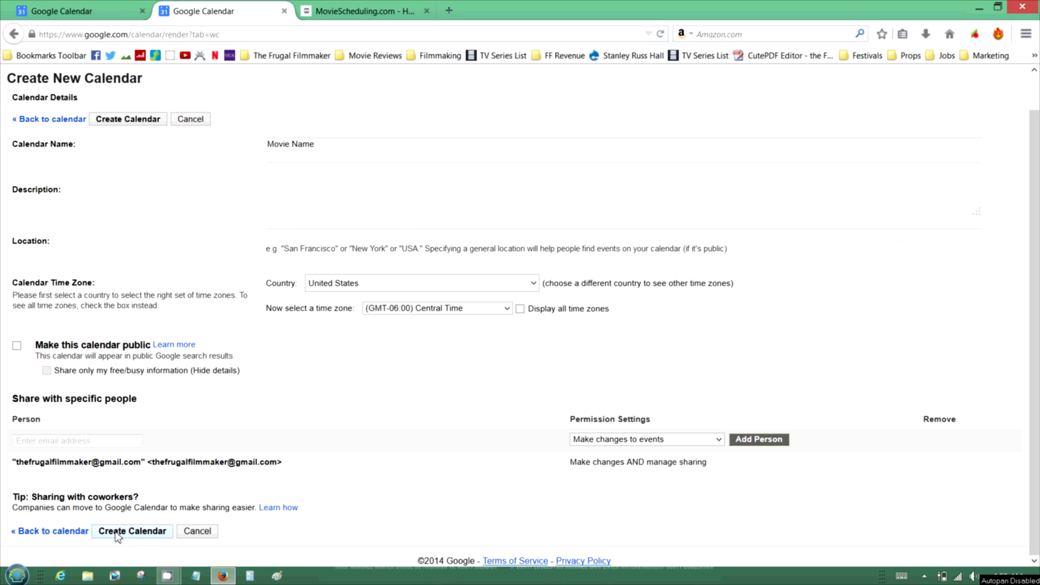
# Step: Create the Movie Name calendar and return to the Aug 10–16 shoot week tab
pyautogui.click(132, 531)
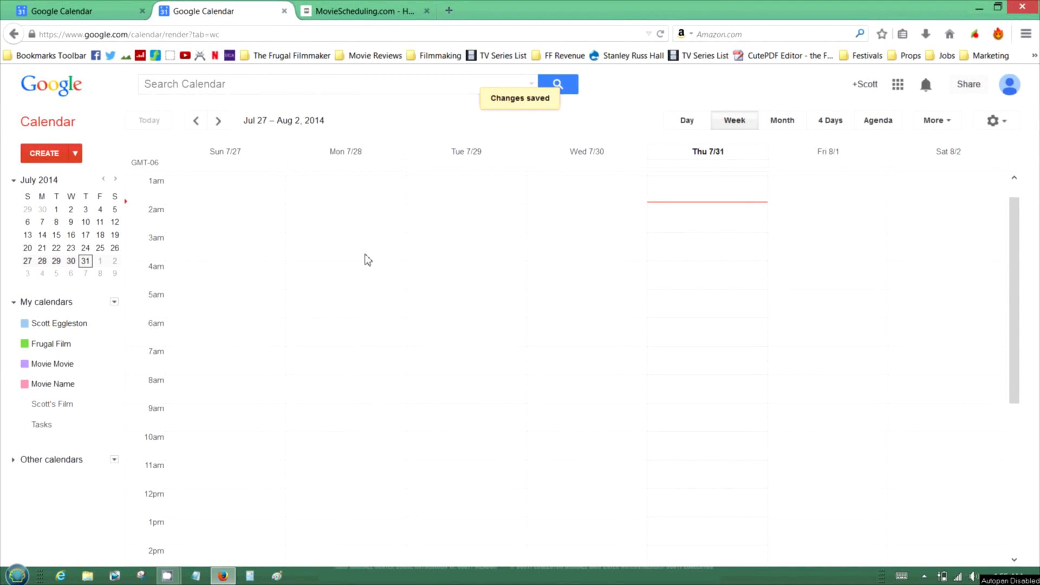
pyautogui.moveTo(352, 275)
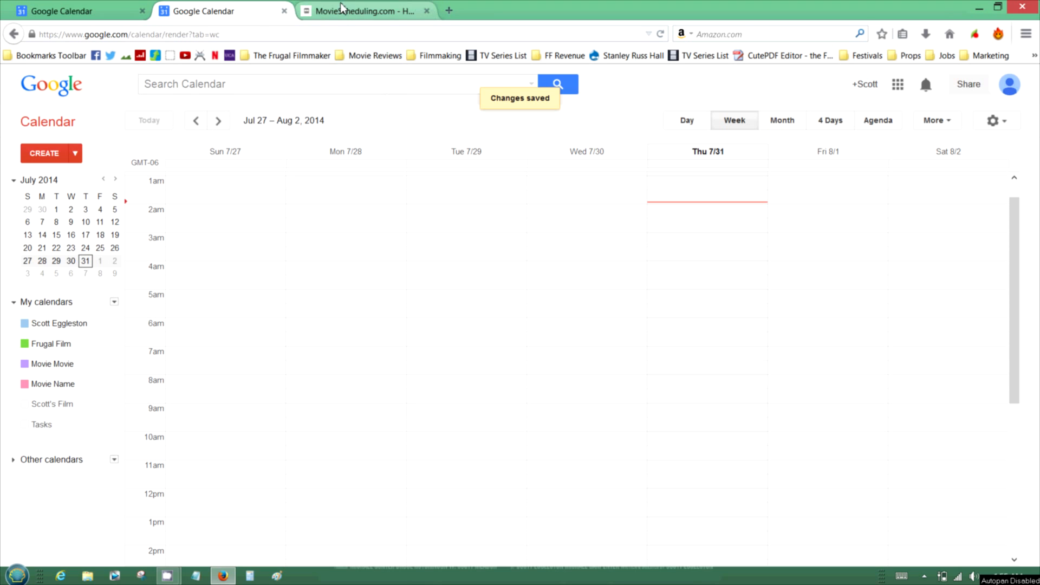
pyautogui.click(219, 120)
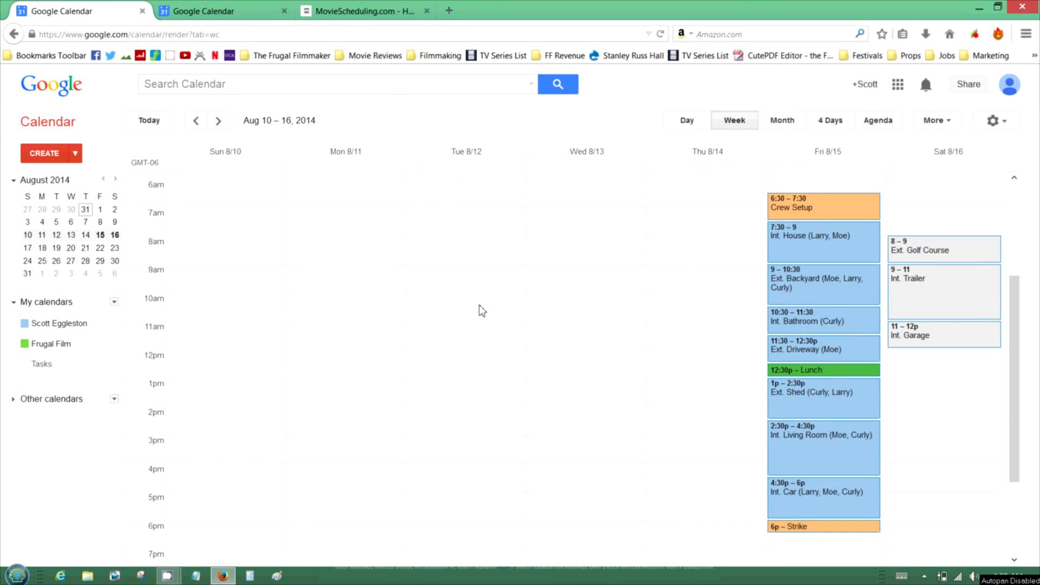
pyautogui.moveTo(387, 299)
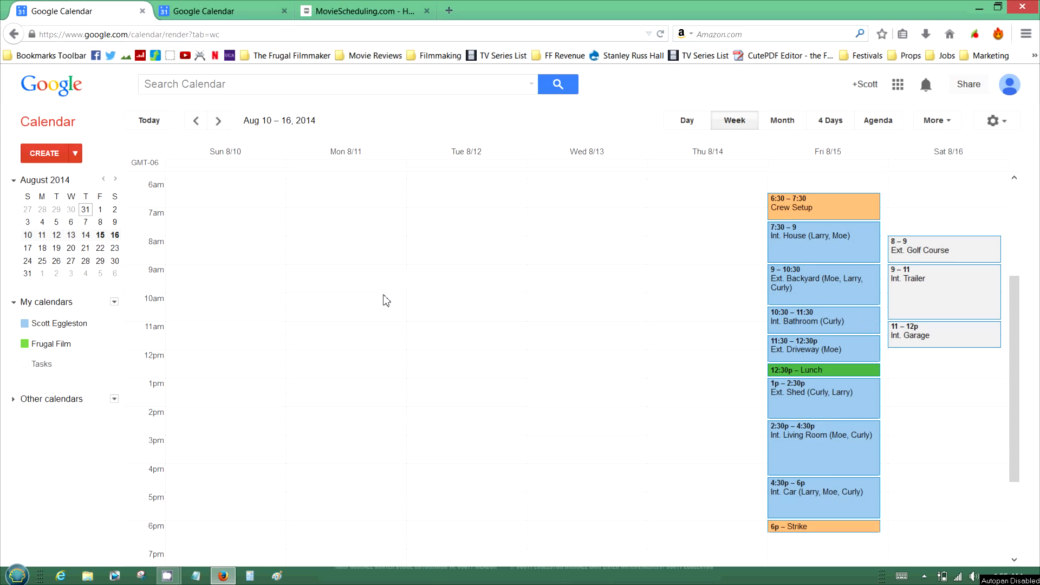
pyautogui.moveTo(325, 259)
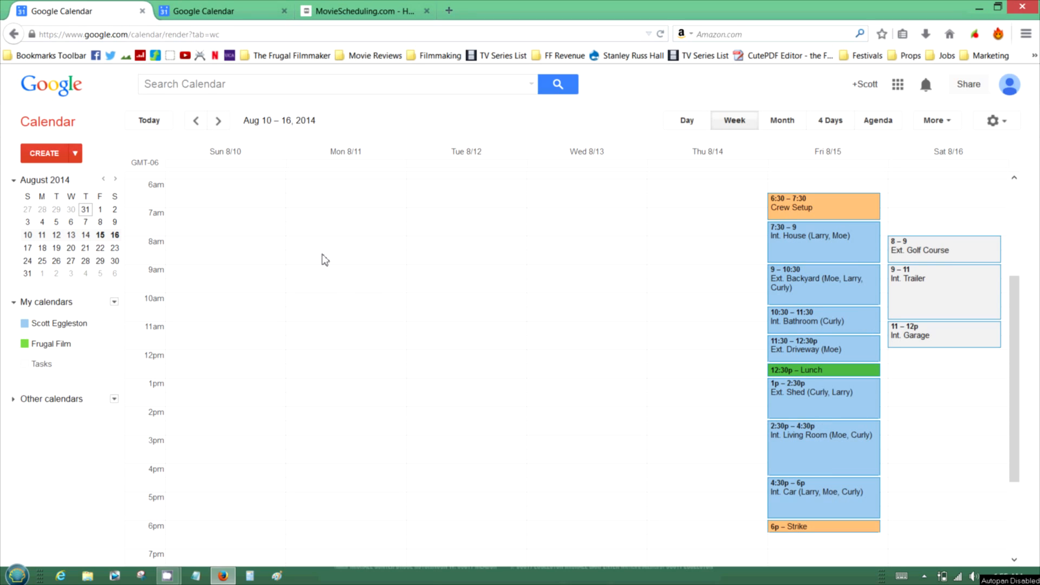
pyautogui.moveTo(323, 254)
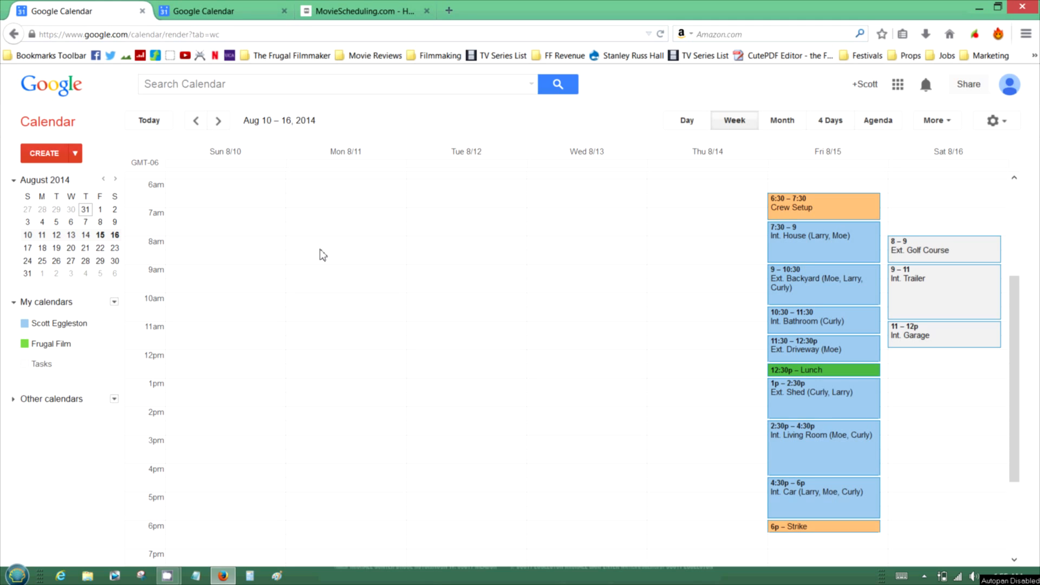
pyautogui.moveTo(323, 248)
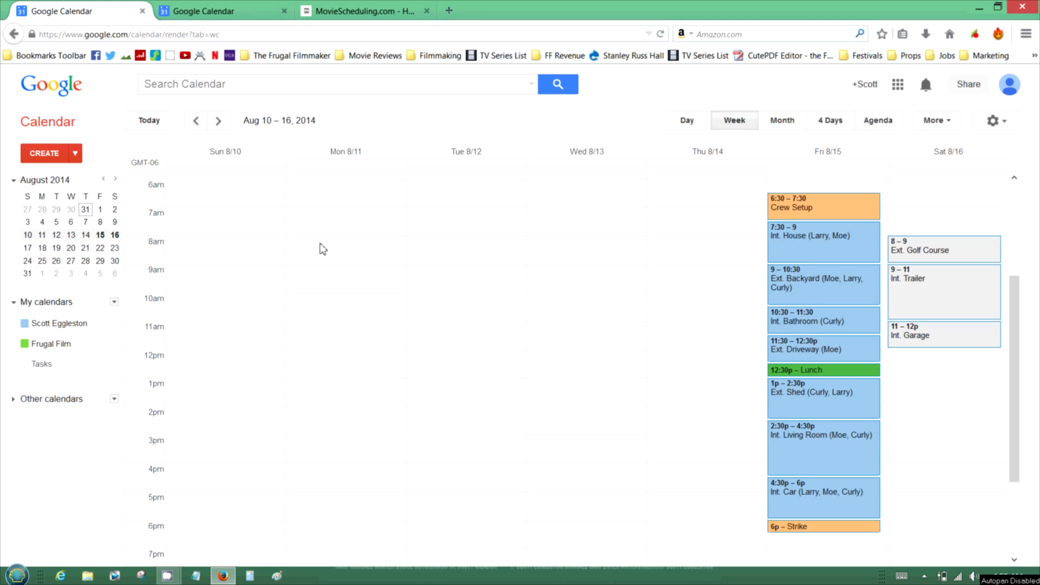
# Step: Add a Moe availability block on Monday, Aug 11, stretched from 8am to 4pm
pyautogui.click(346, 248)
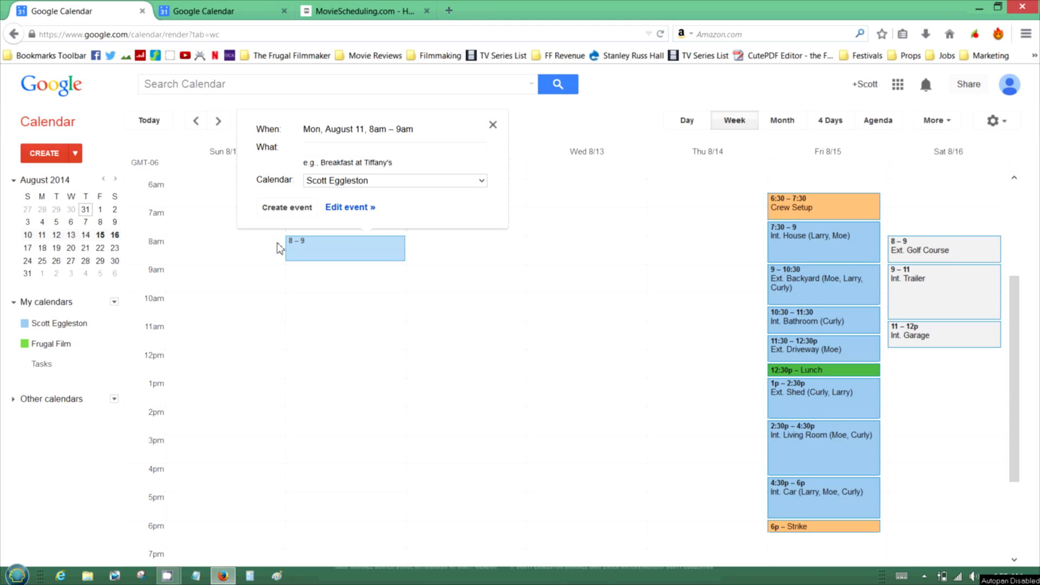
pyautogui.write('Bill')
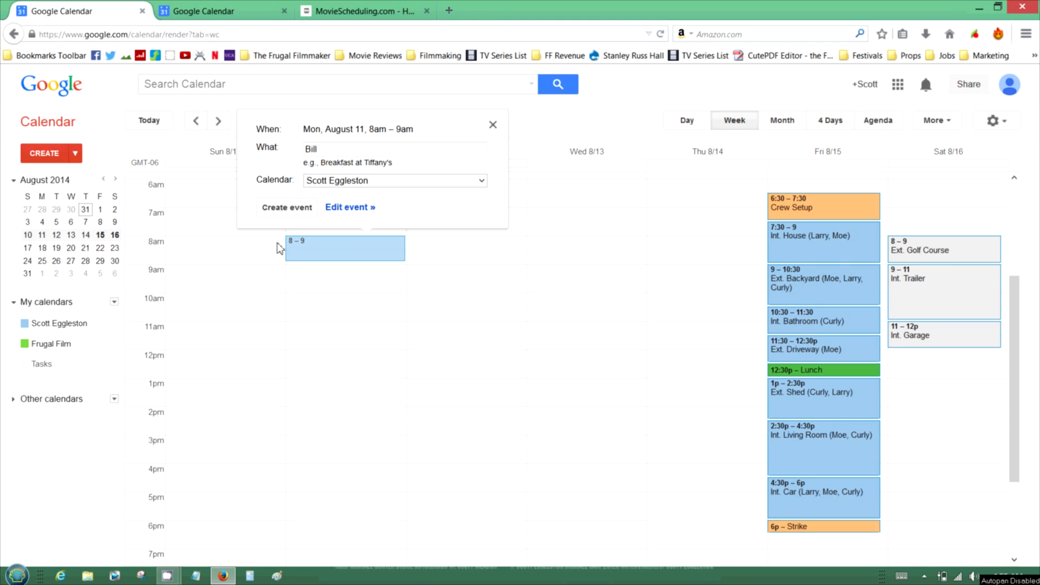
pyautogui.write('M')
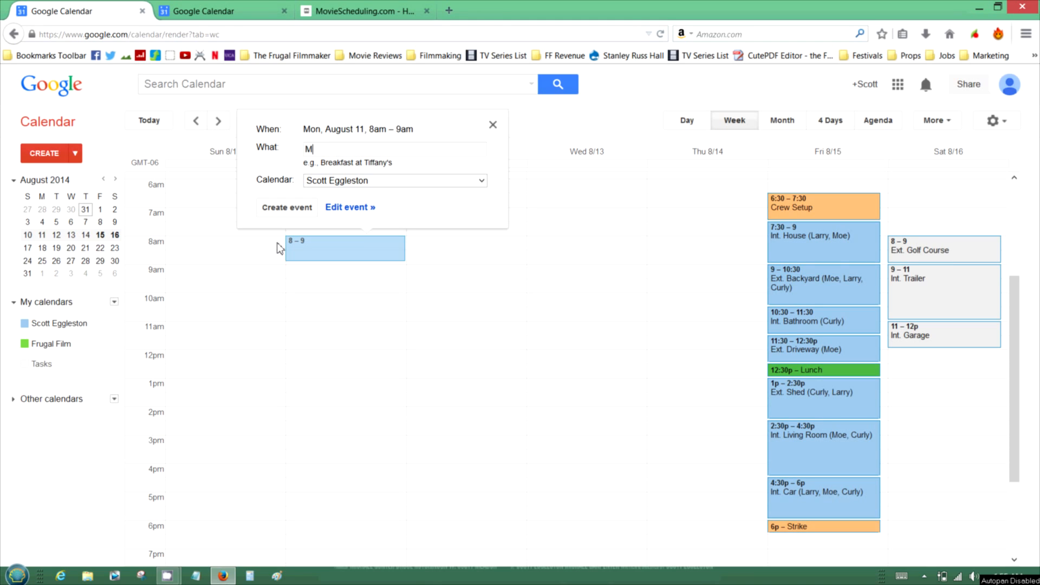
pyautogui.click(287, 207)
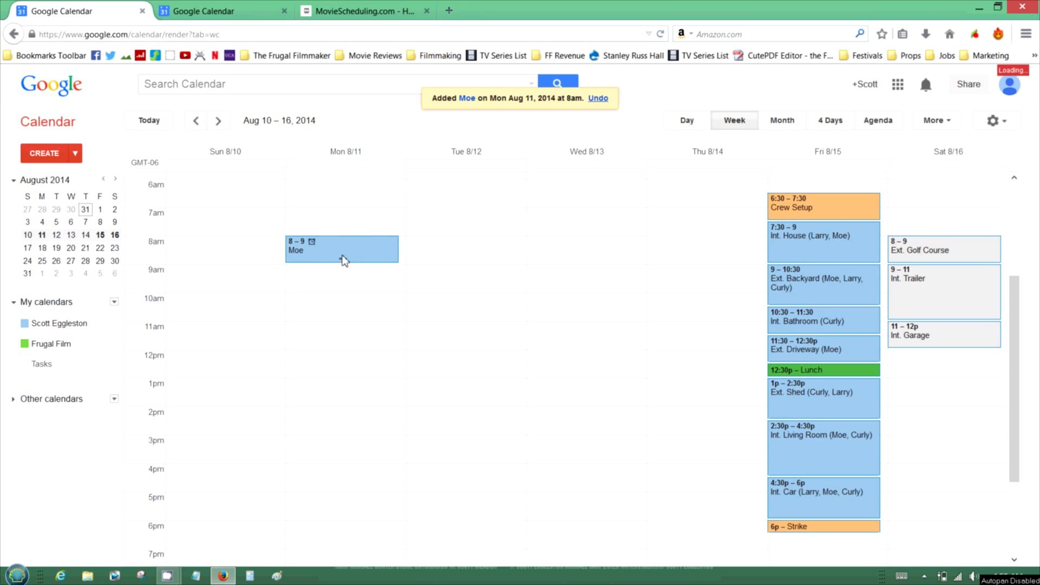
pyautogui.moveTo(343, 259); pyautogui.dragTo(328, 461)
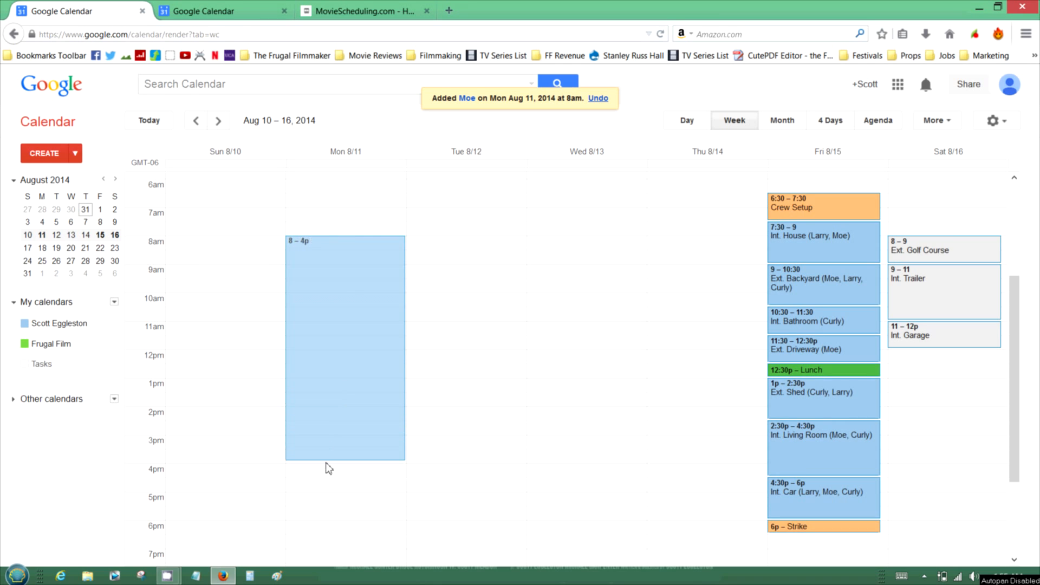
pyautogui.click(346, 349)
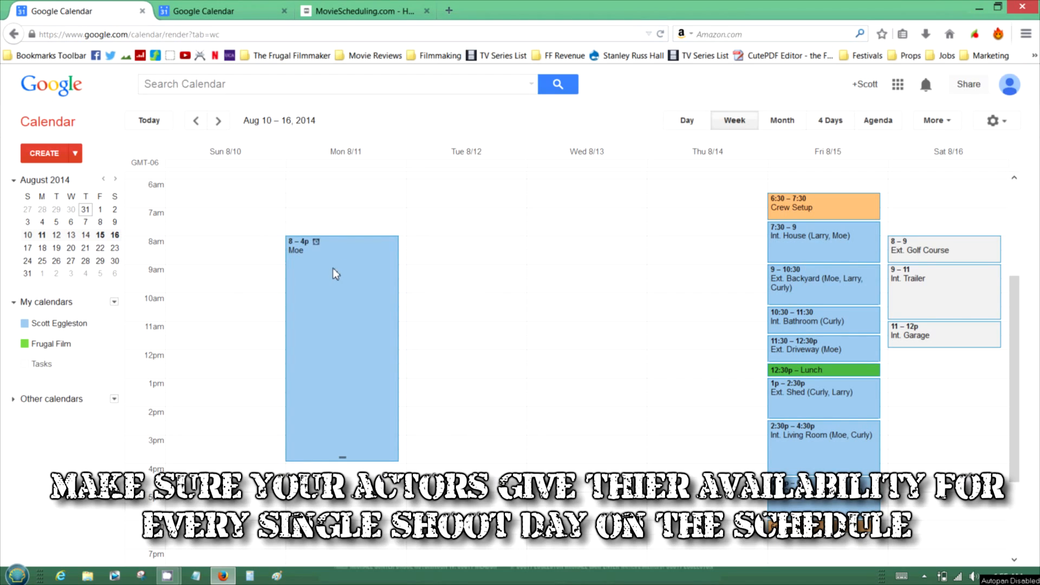
pyautogui.moveTo(331, 283)
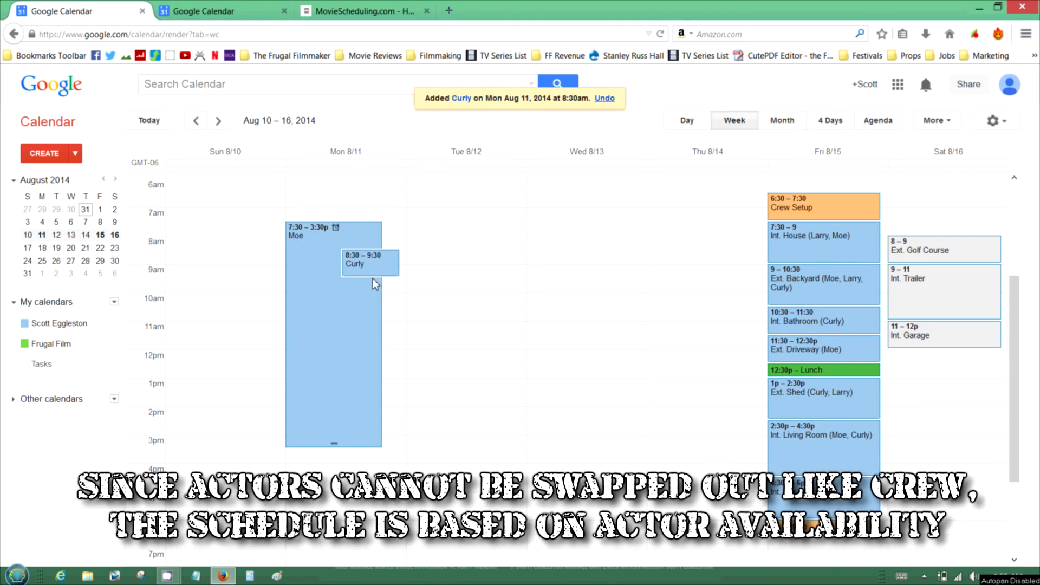
# Step: Extend Curly's block to 2pm and add a Larry block from 11am to 3:30pm
pyautogui.moveTo(370, 277); pyautogui.dragTo(370, 407)
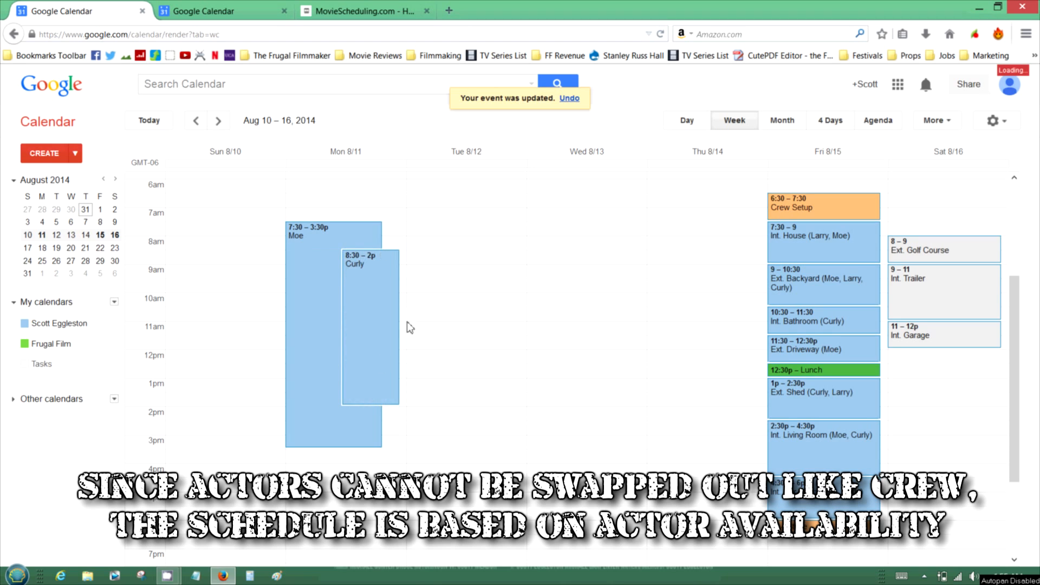
pyautogui.click(345, 326)
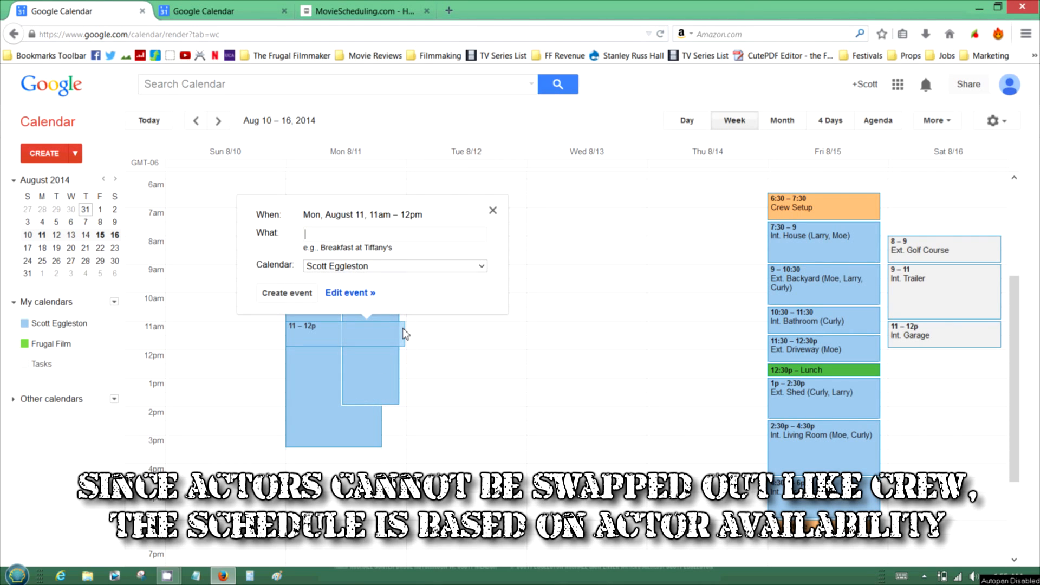
pyautogui.click(287, 293)
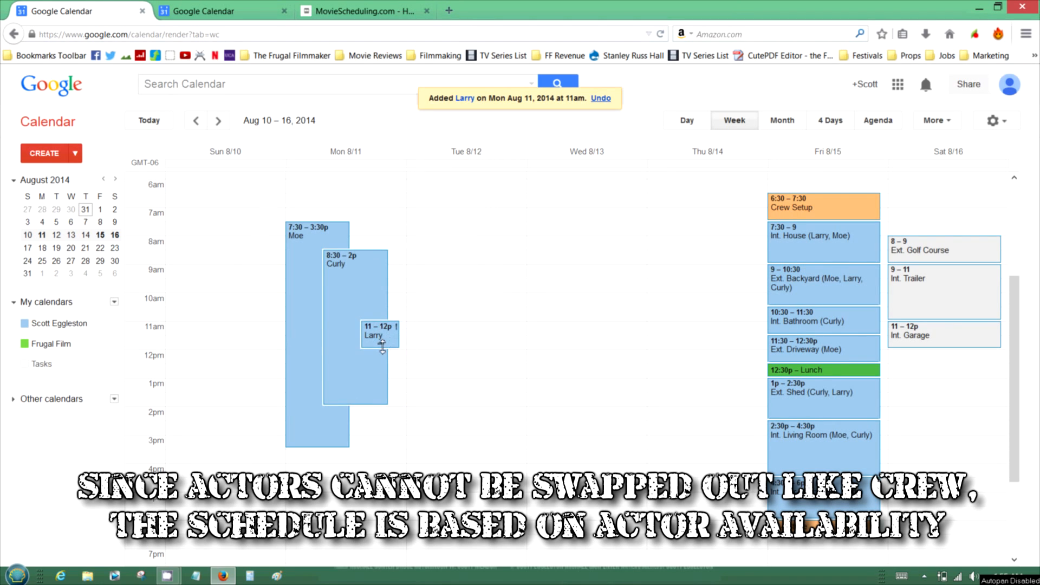
pyautogui.moveTo(381, 349); pyautogui.dragTo(382, 441)
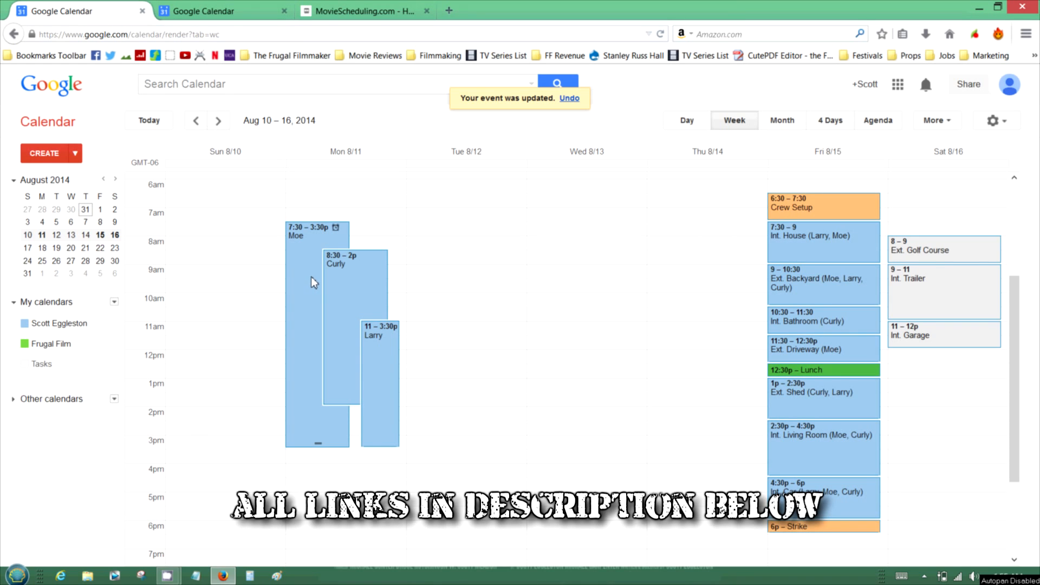
pyautogui.moveTo(322, 283)
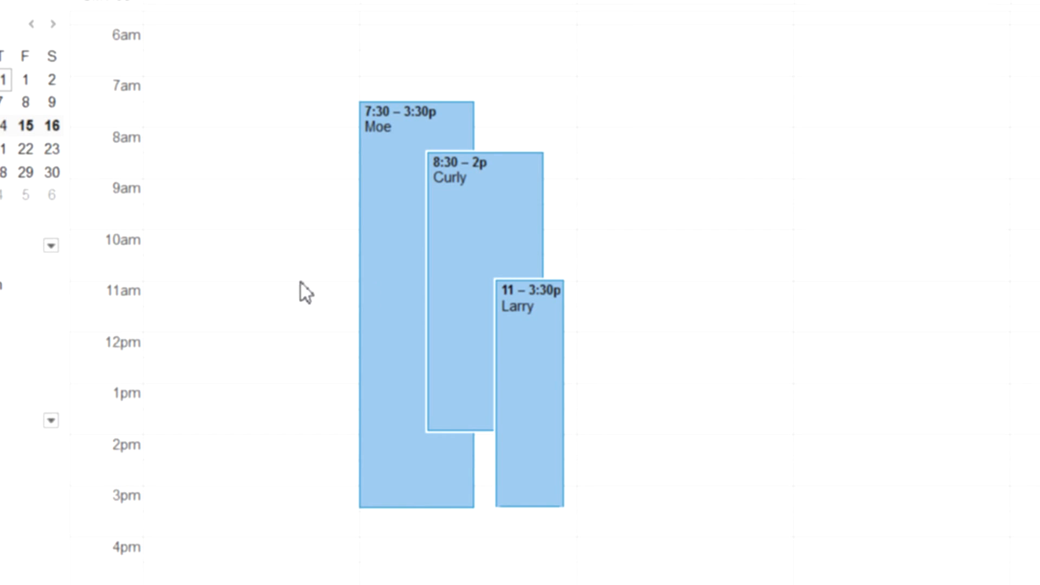
pyautogui.moveTo(332, 439)
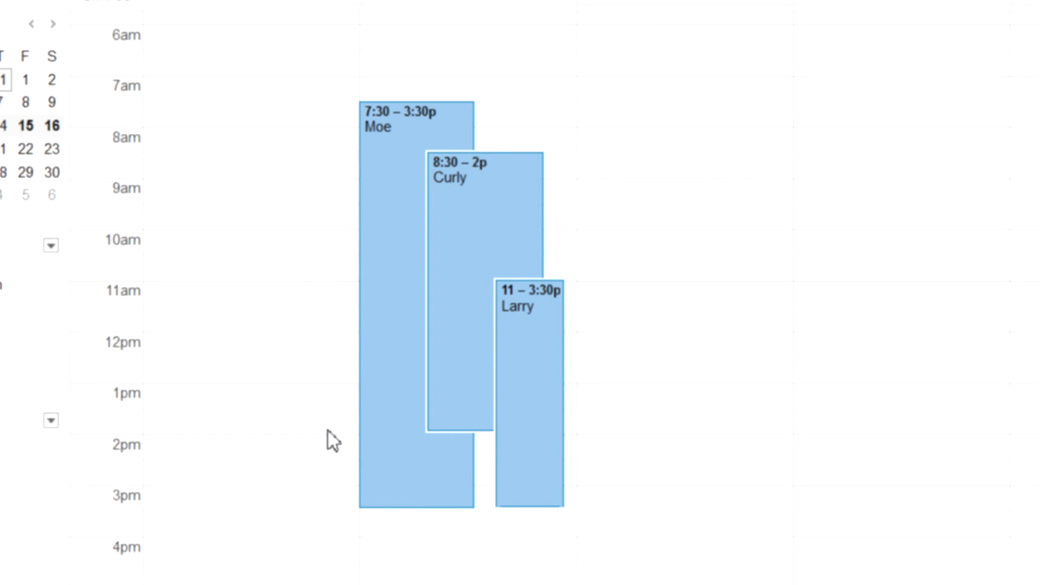
pyautogui.moveTo(461, 294)
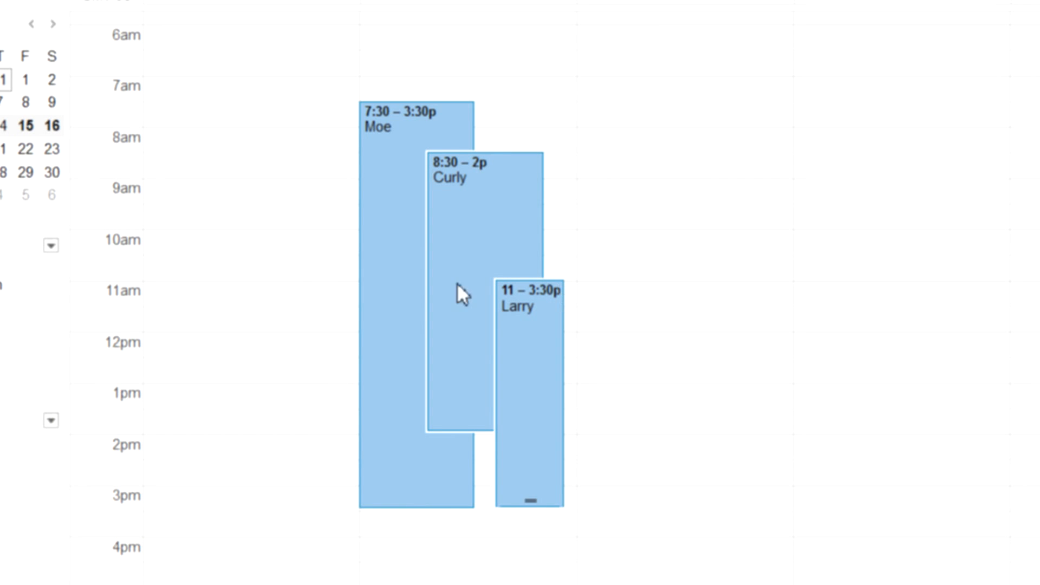
# Step: Create the 'Ext. Taco Stand - Day (Moe, Larry, Curly)' event at 11am on Aug 11
pyautogui.click(460, 295)
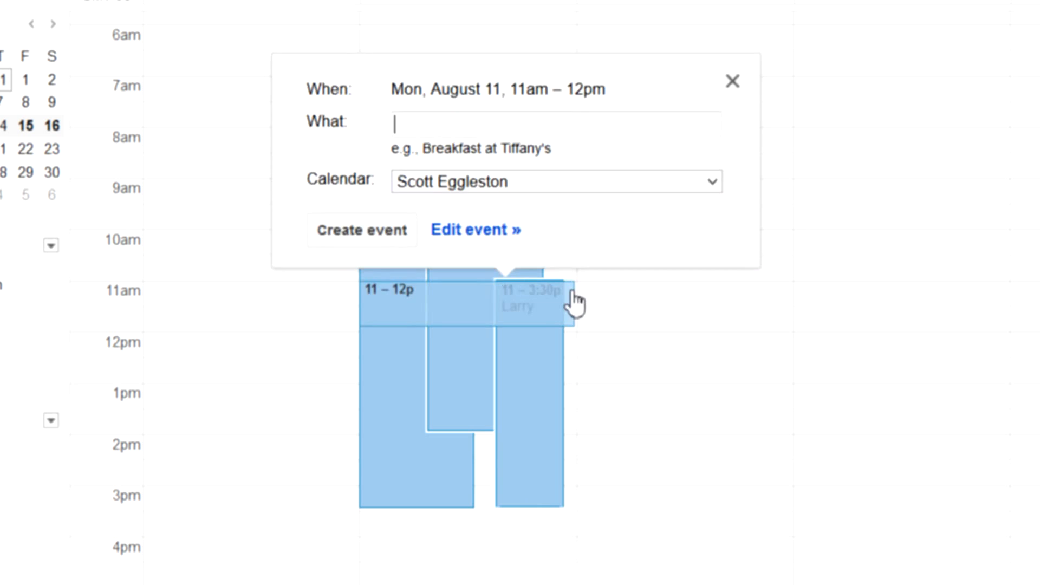
pyautogui.write('E')
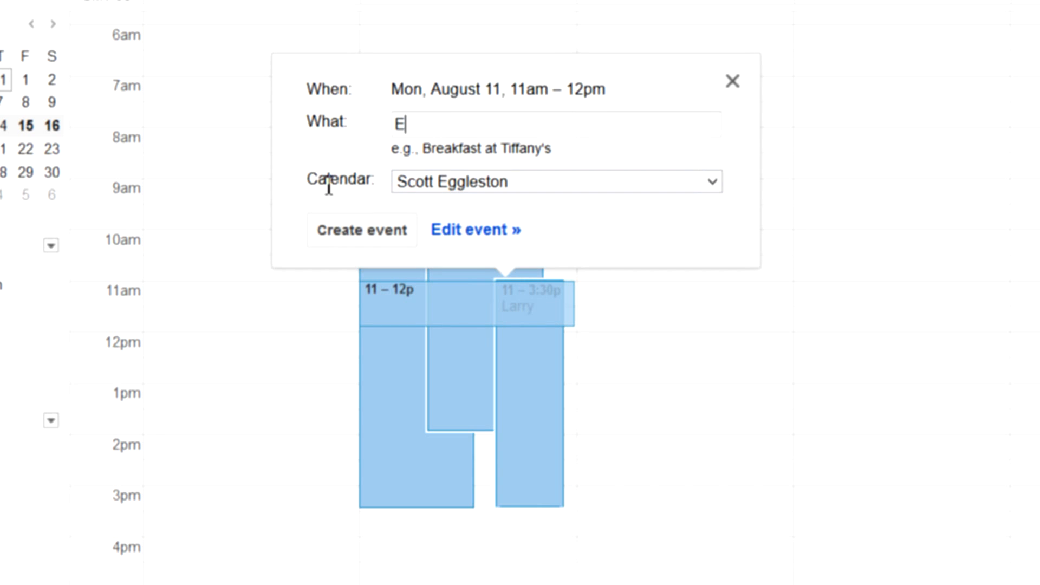
pyautogui.write('xt. d')
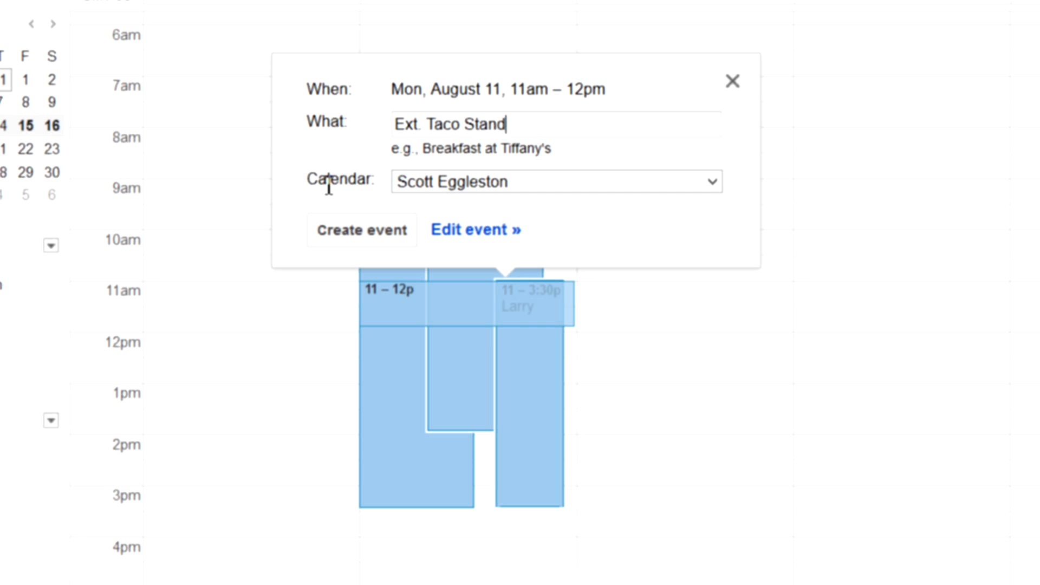
pyautogui.write('- Day')
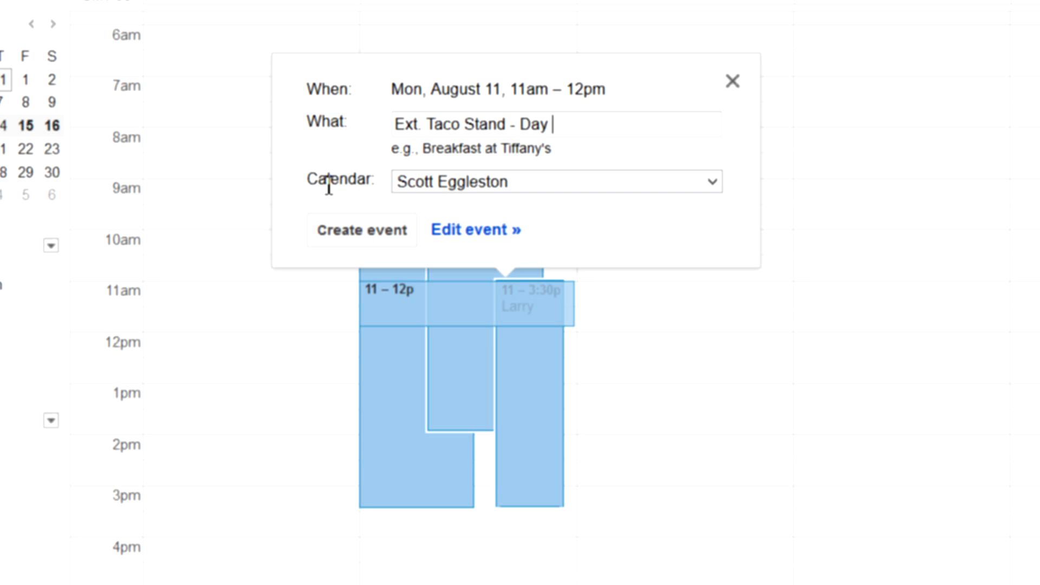
pyautogui.write('(')
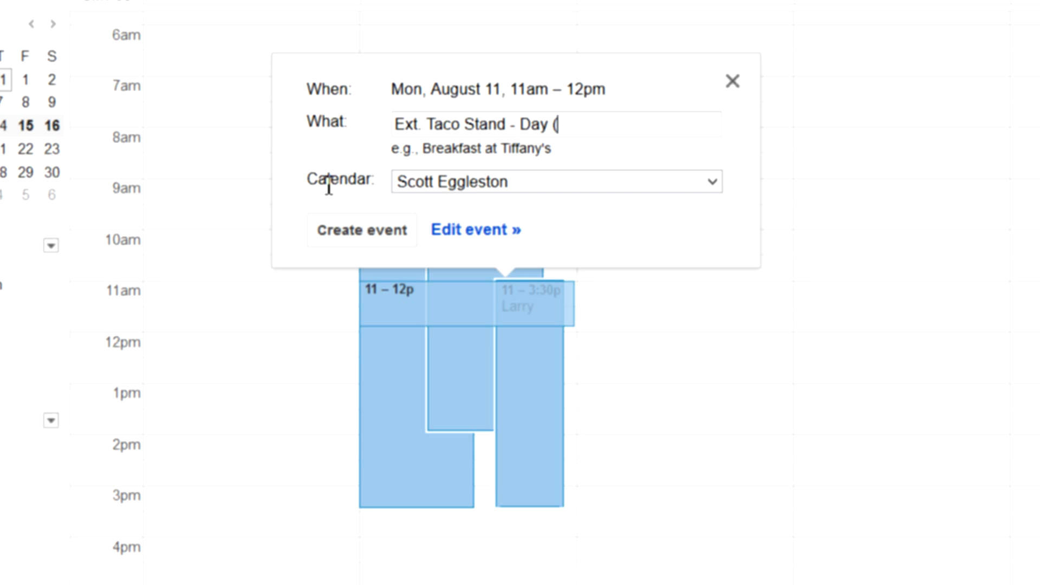
pyautogui.write('Moe,')
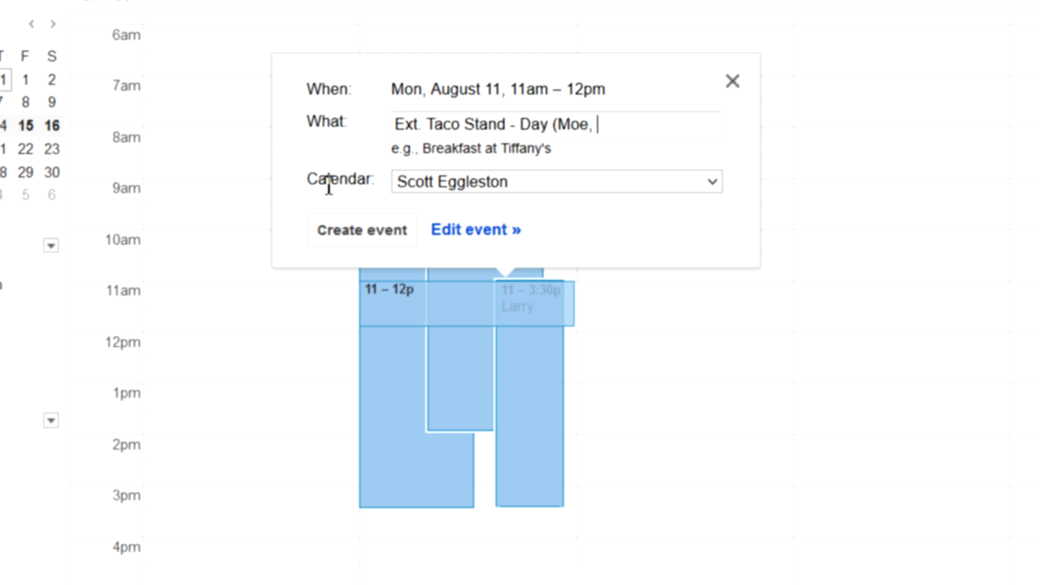
pyautogui.write('Larry,')
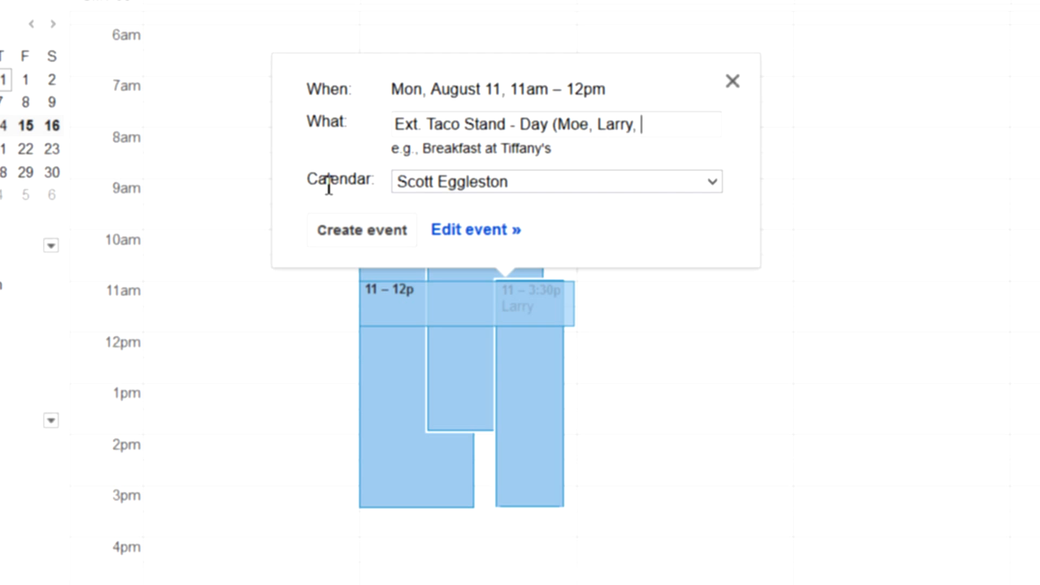
pyautogui.write('Curly')
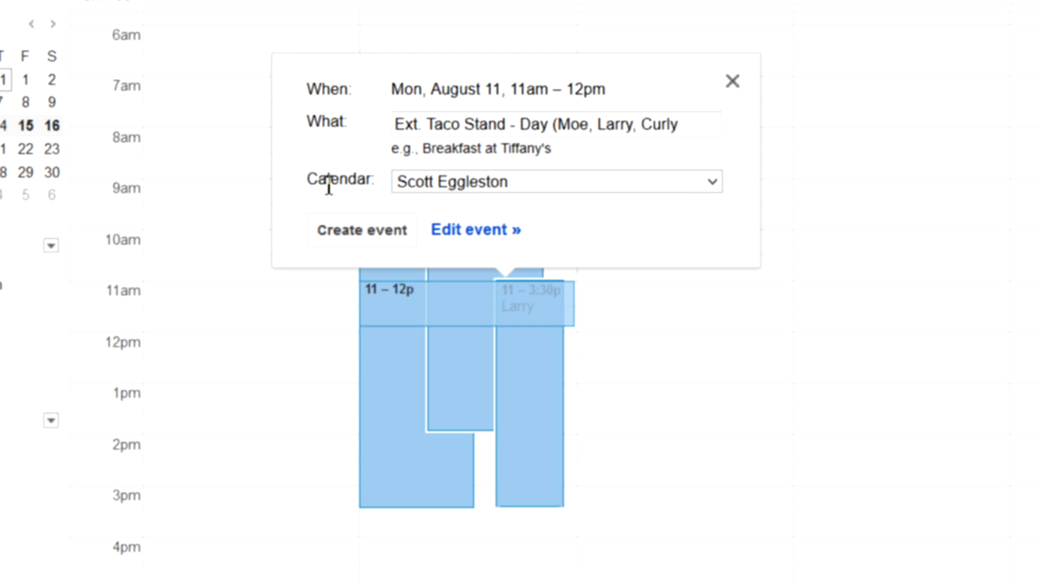
pyautogui.click(732, 80)
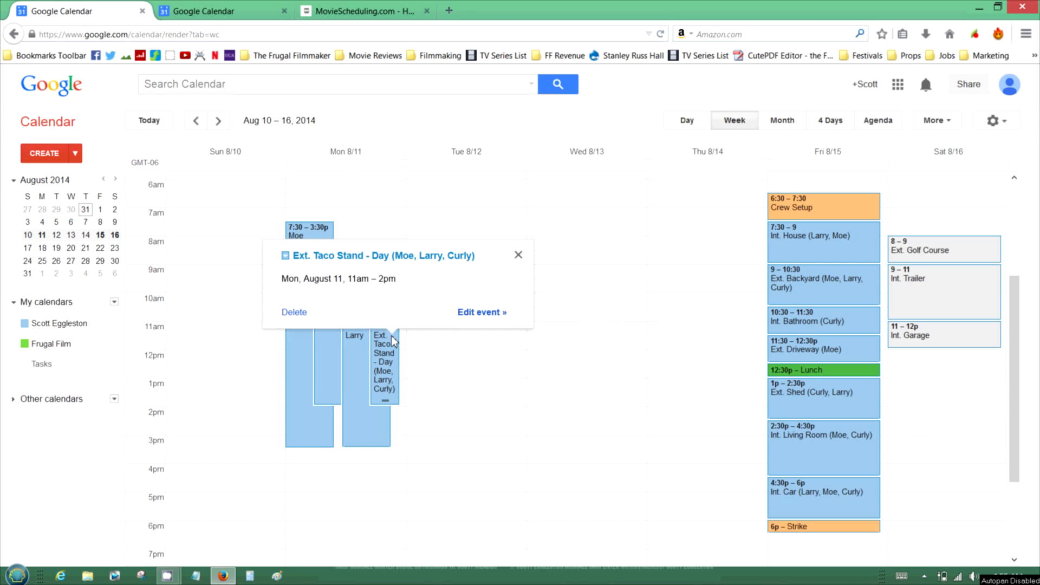
# Step: Set the Taco Stand scene event's color to green and save it
pyautogui.click(482, 312)
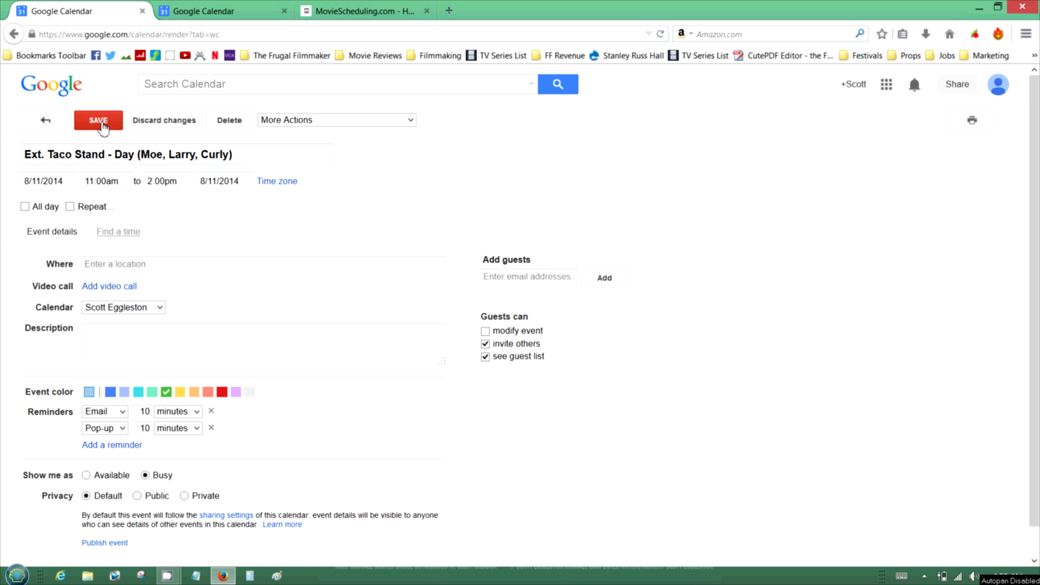
pyautogui.click(98, 120)
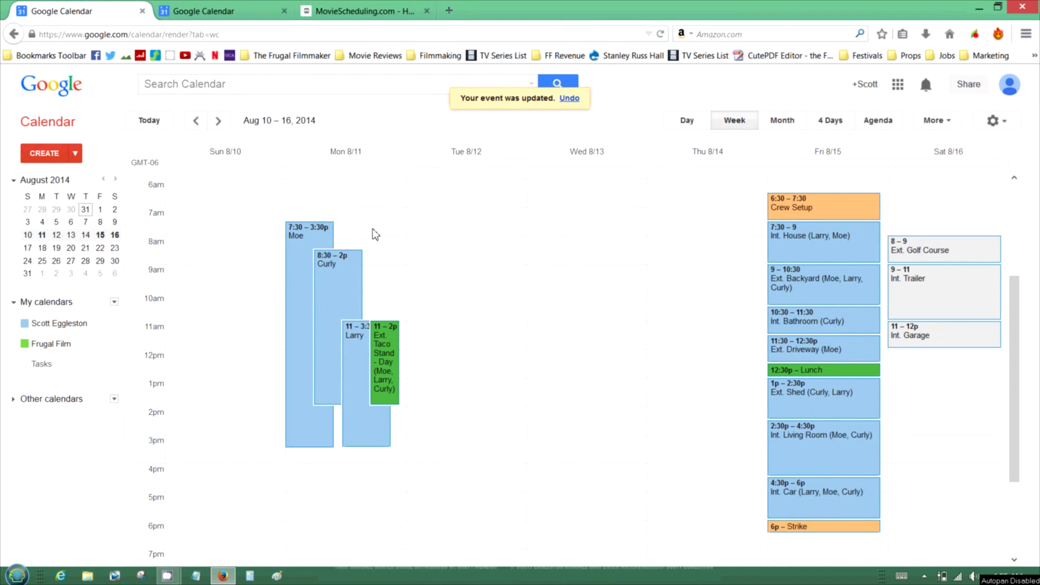
# Step: Start a 7:30am 'Ext. Diner - Day (Moe)' event on Monday, Aug 11
pyautogui.click(368, 233)
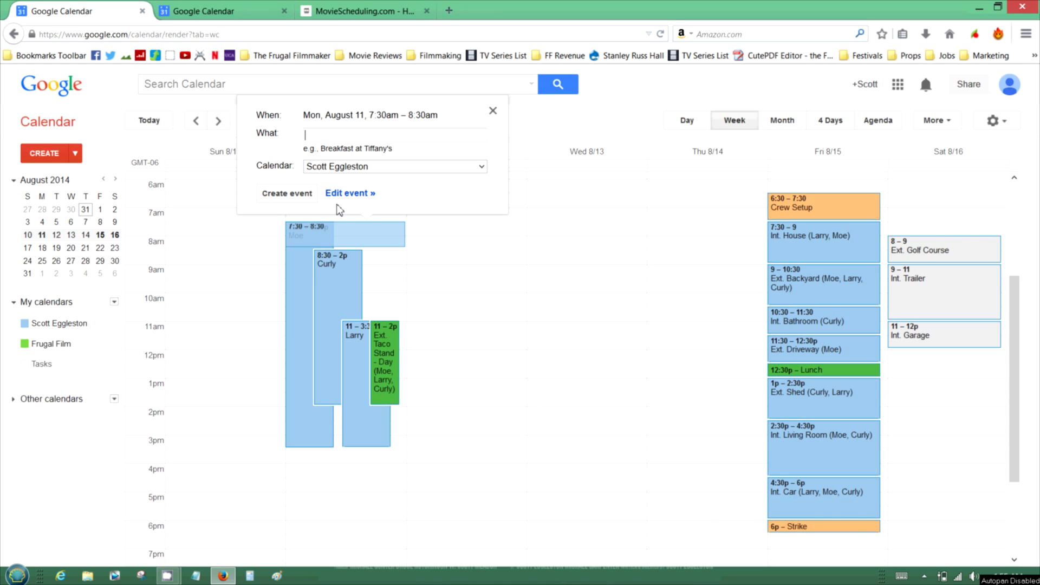
pyautogui.write('Ext.')
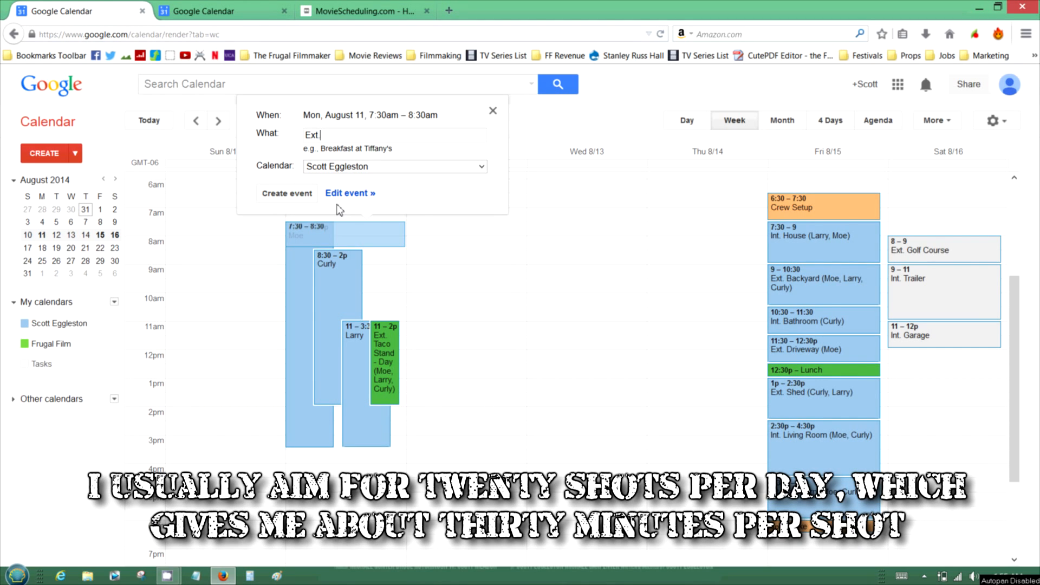
pyautogui.write('Diner -')
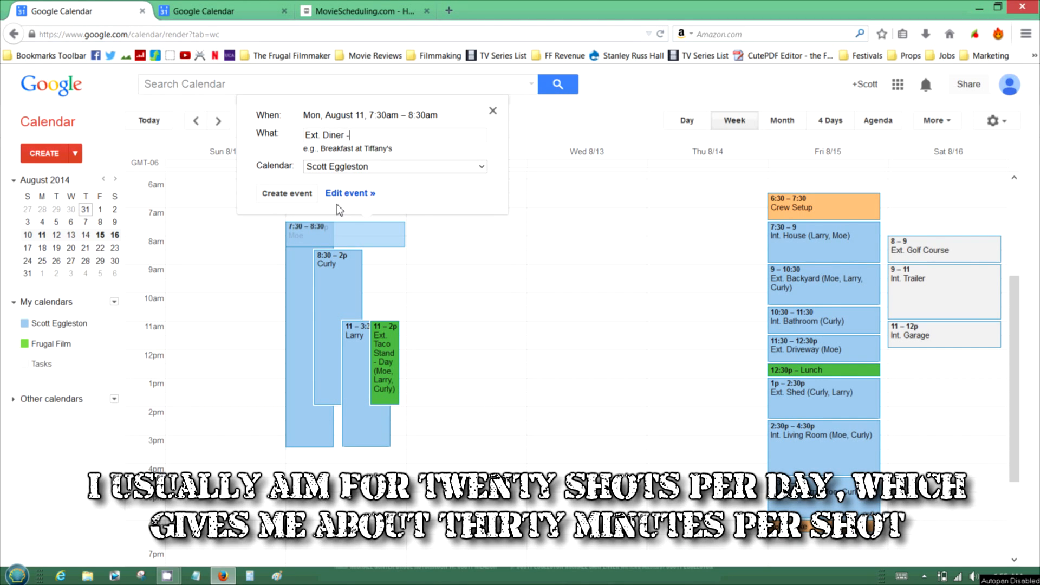
pyautogui.write('Day (')
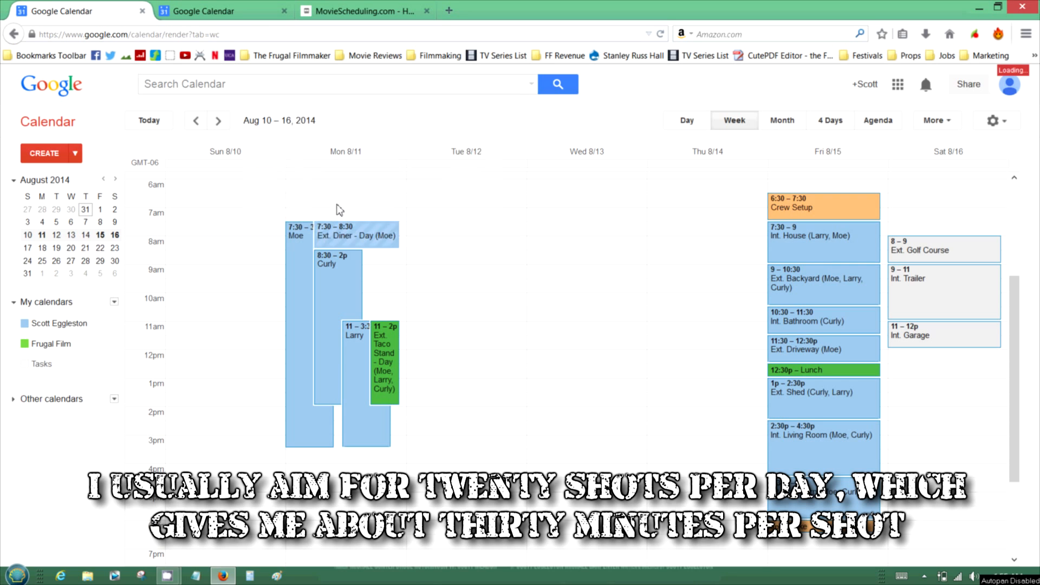
# Step: Make the Diner event green, save it, and discard the accidental untitled event
pyautogui.click(357, 234)
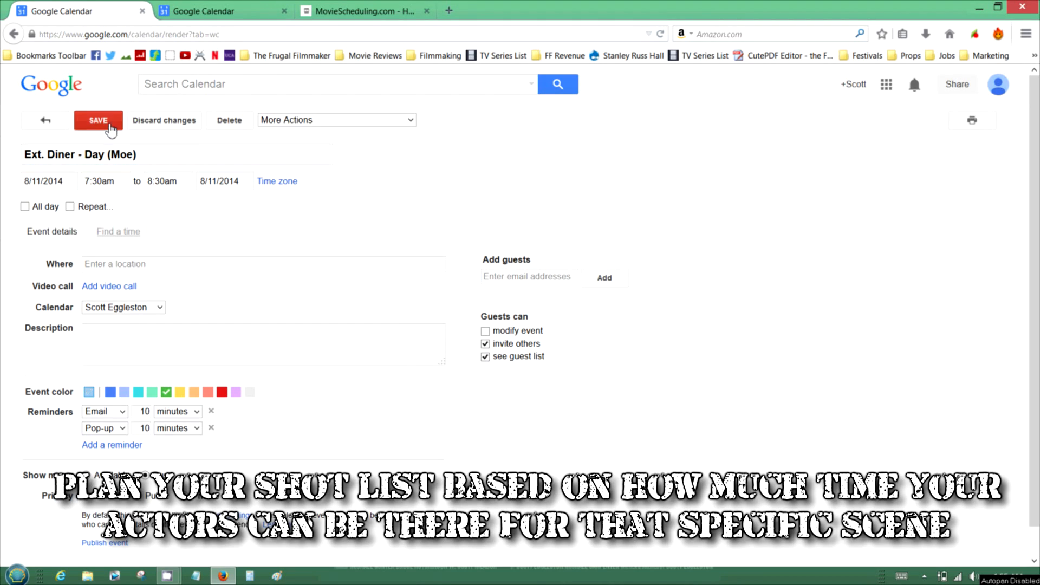
pyautogui.click(98, 120)
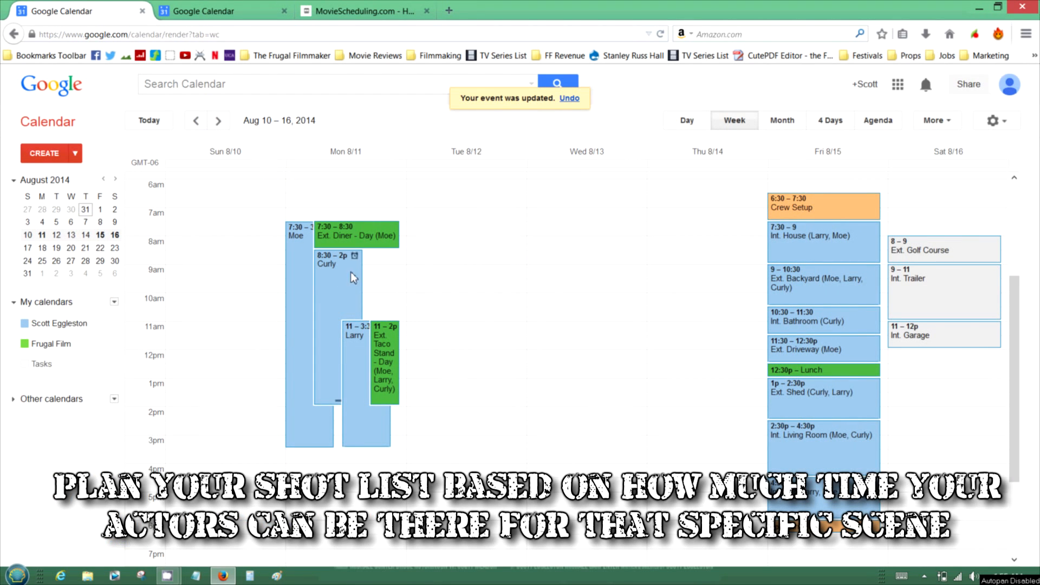
pyautogui.moveTo(378, 266)
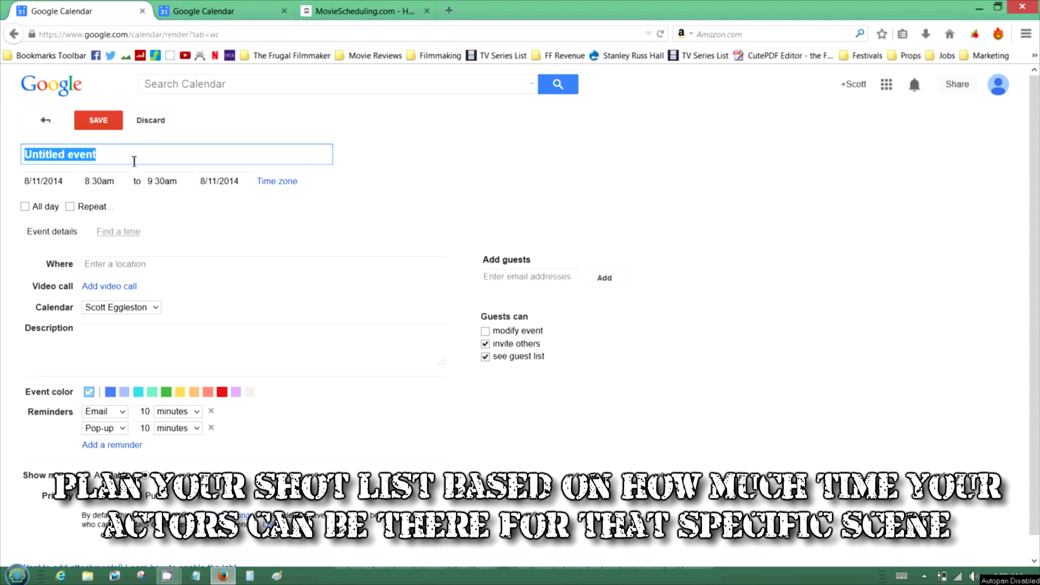
pyautogui.click(150, 120)
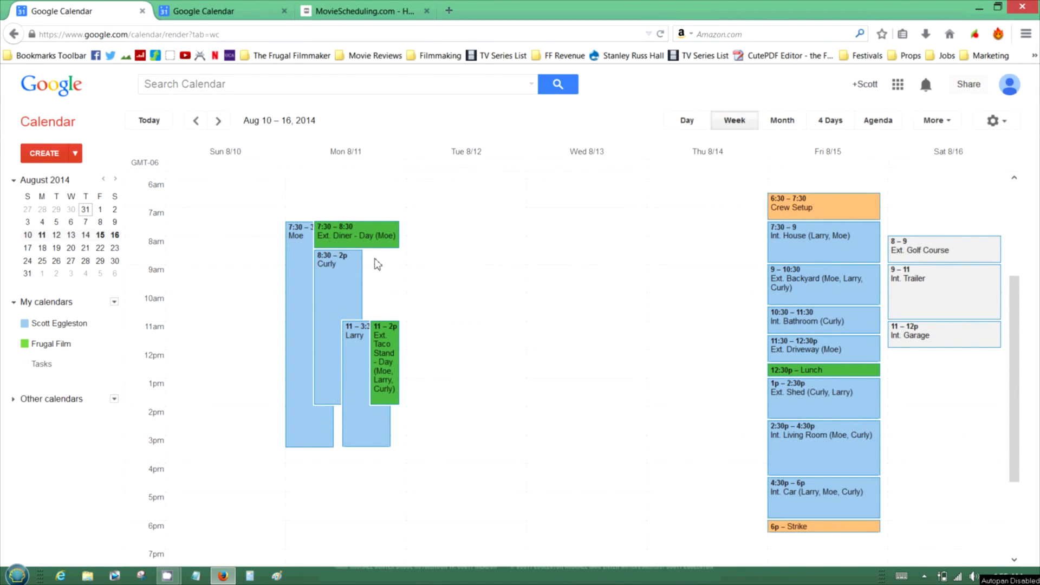
# Step: Create 'Int. Kitchen - Day (Moe, Curly)' from 8:30 to 11am on Aug 11, colored green
pyautogui.click(381, 262)
pyautogui.write('Int.')
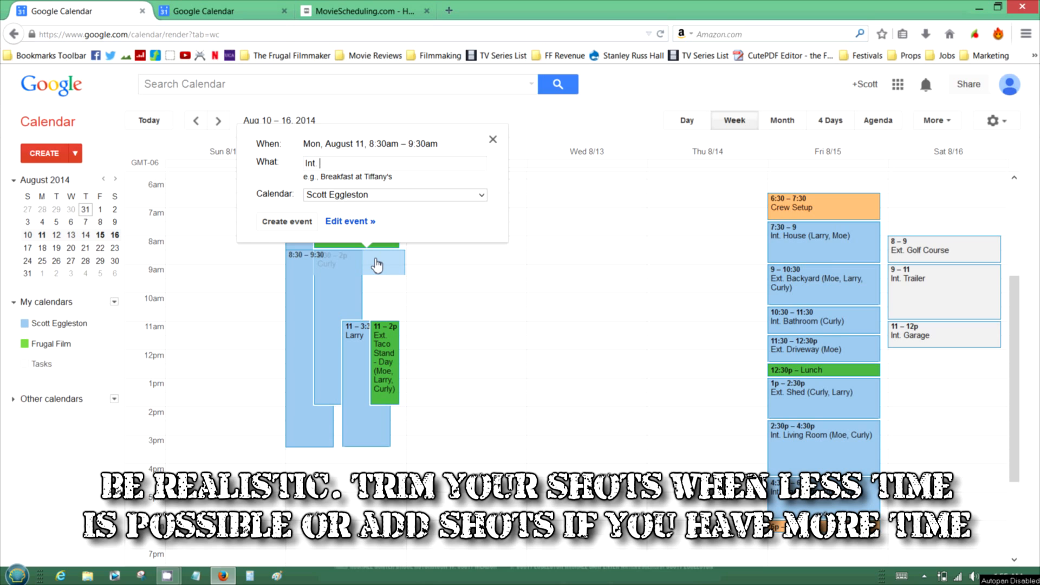
pyautogui.write('Kitchen - Day')
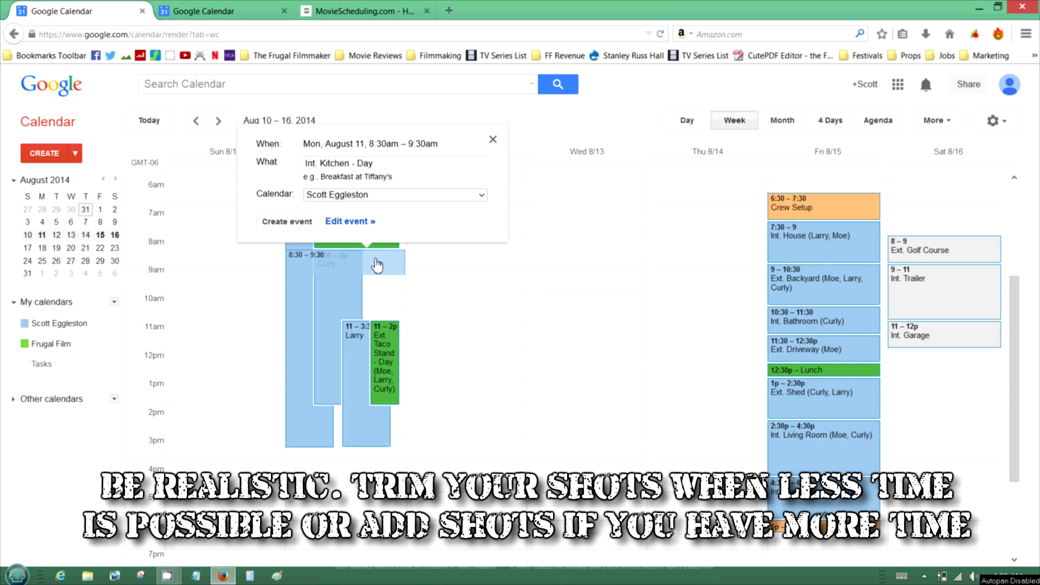
pyautogui.write('(o')
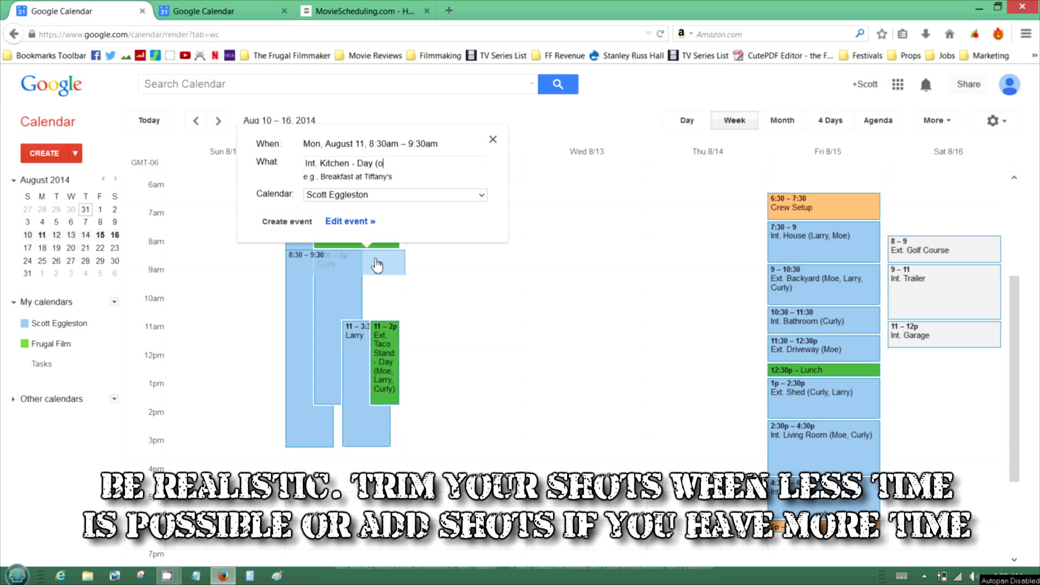
pyautogui.write('Moe,')
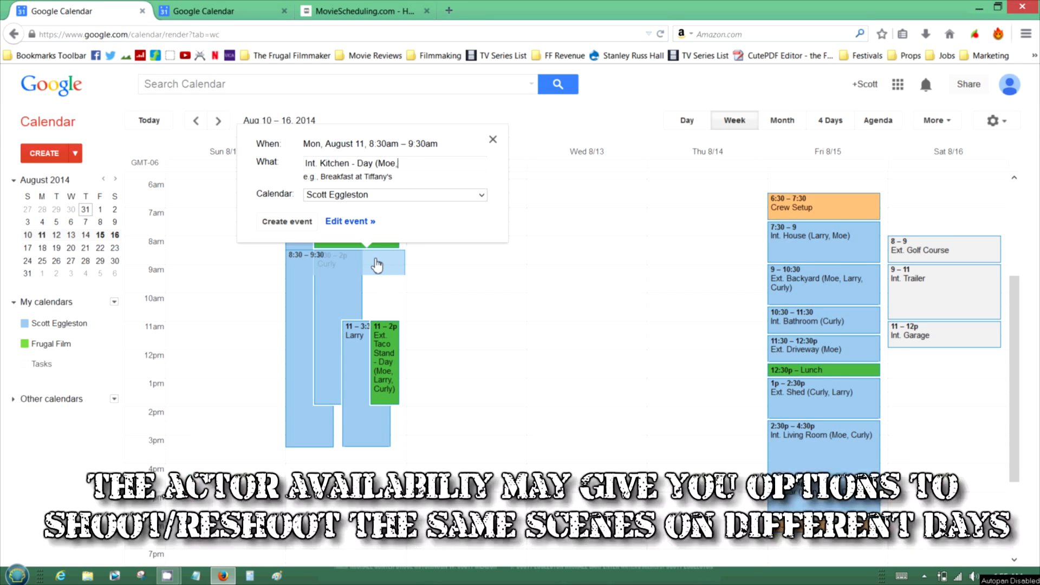
pyautogui.write('Cur')
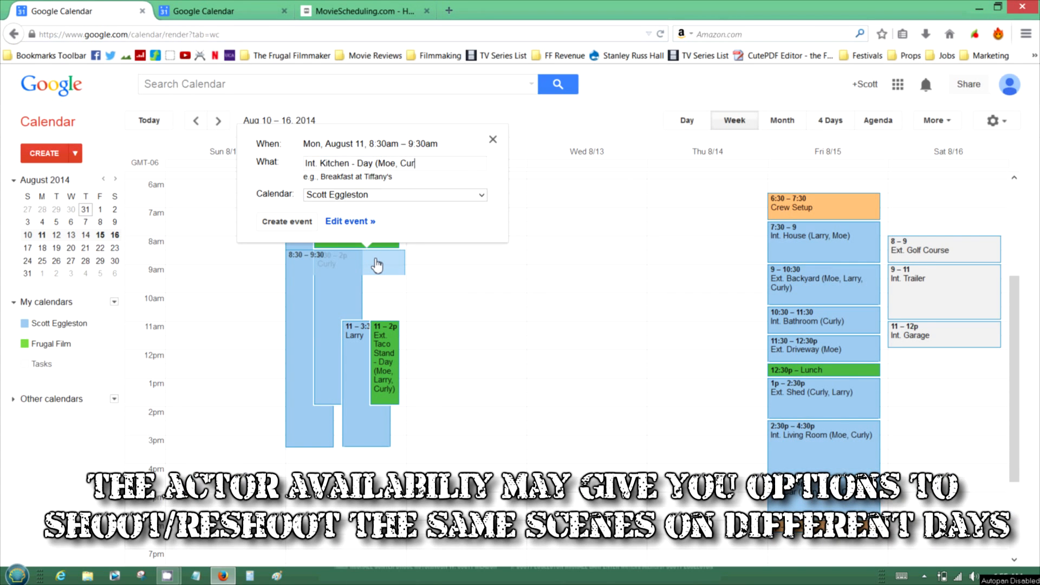
pyautogui.click(287, 221)
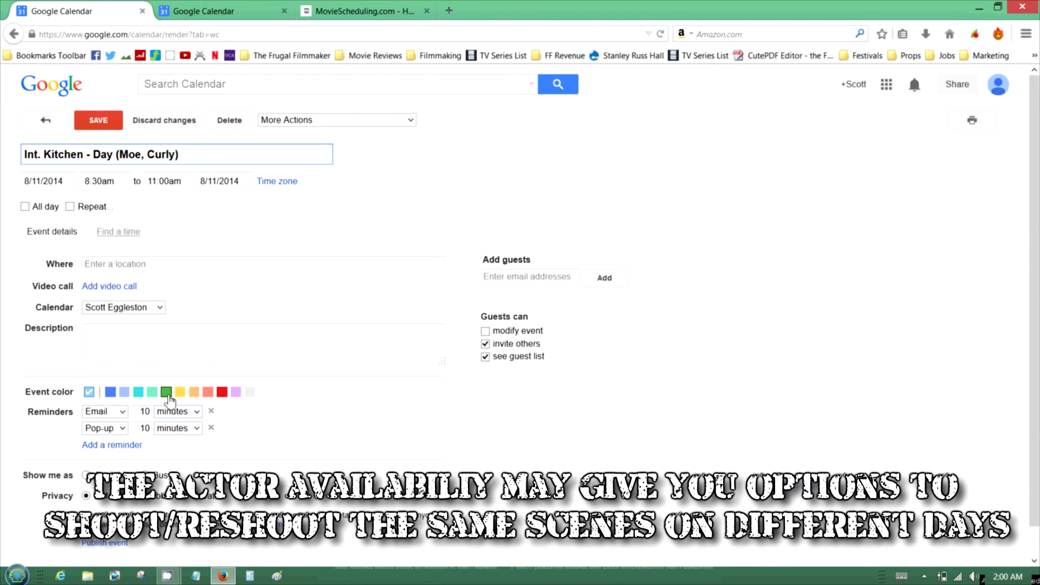
pyautogui.click(97, 121)
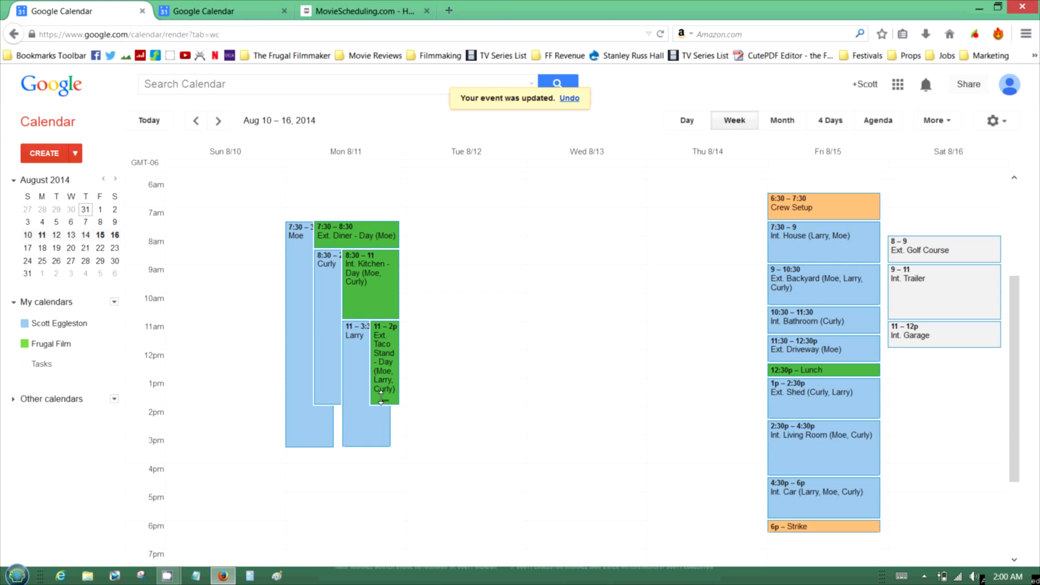
pyautogui.moveTo(395, 411)
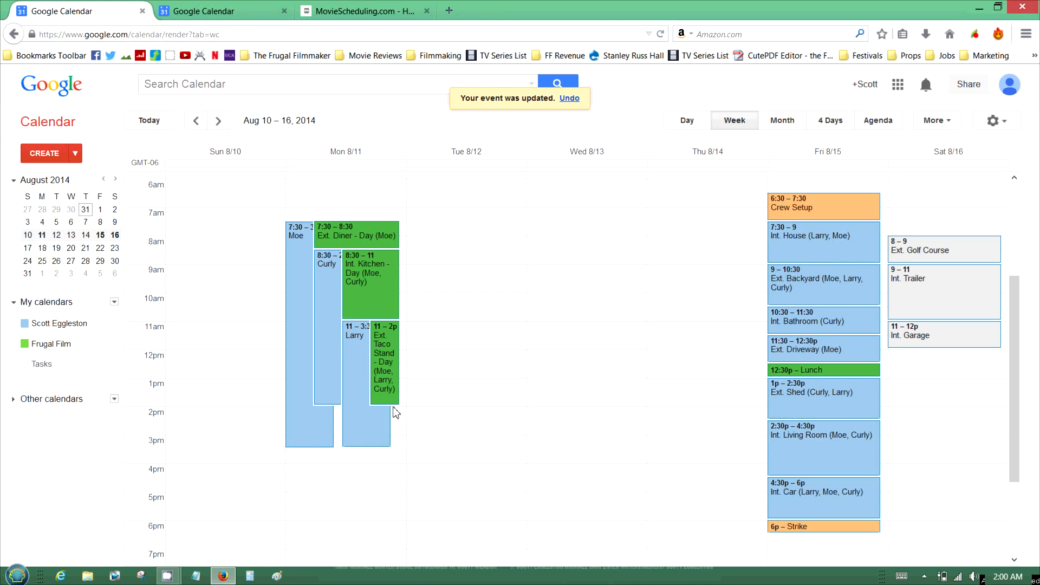
# Step: Open Larry's availability block on Aug 11 and delete it
pyautogui.click(296, 236)
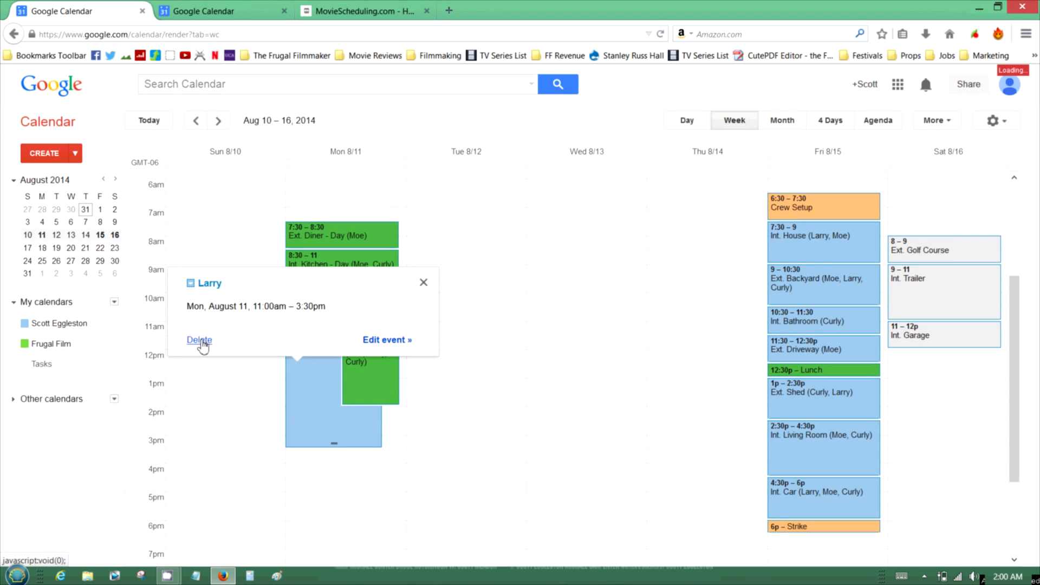
pyautogui.click(199, 340)
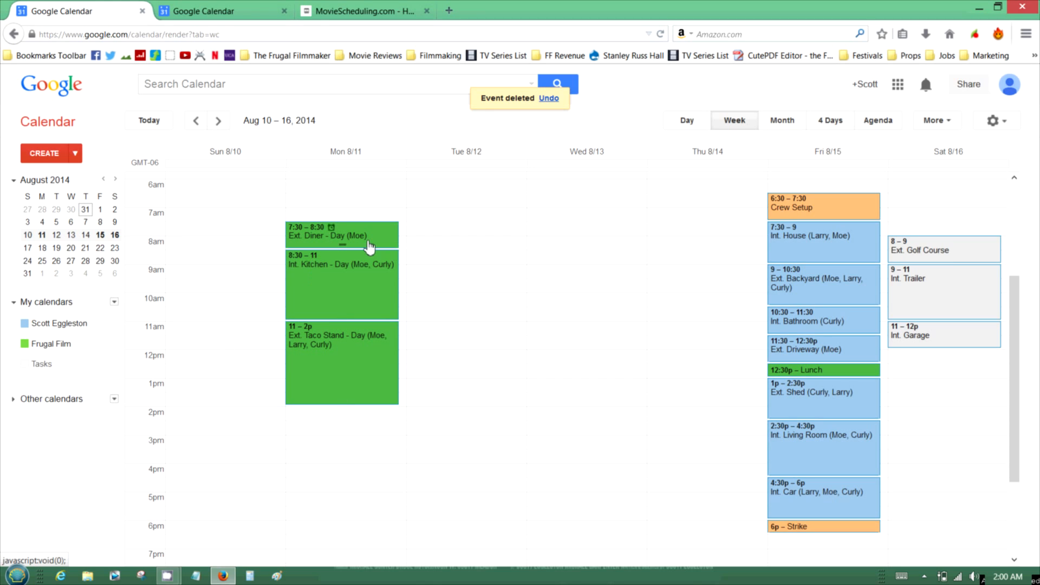
pyautogui.moveTo(754, 257)
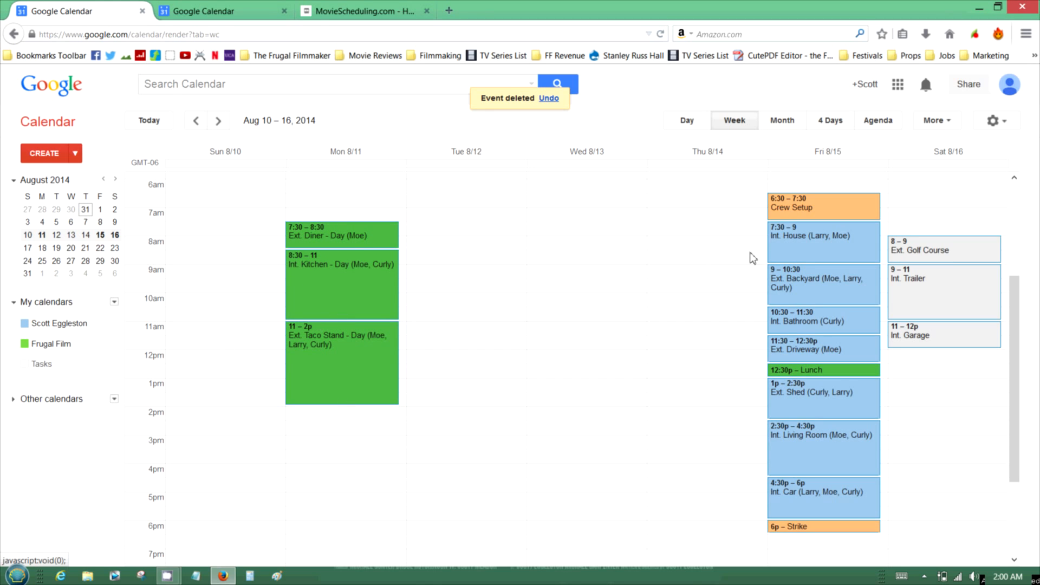
pyautogui.moveTo(818, 391)
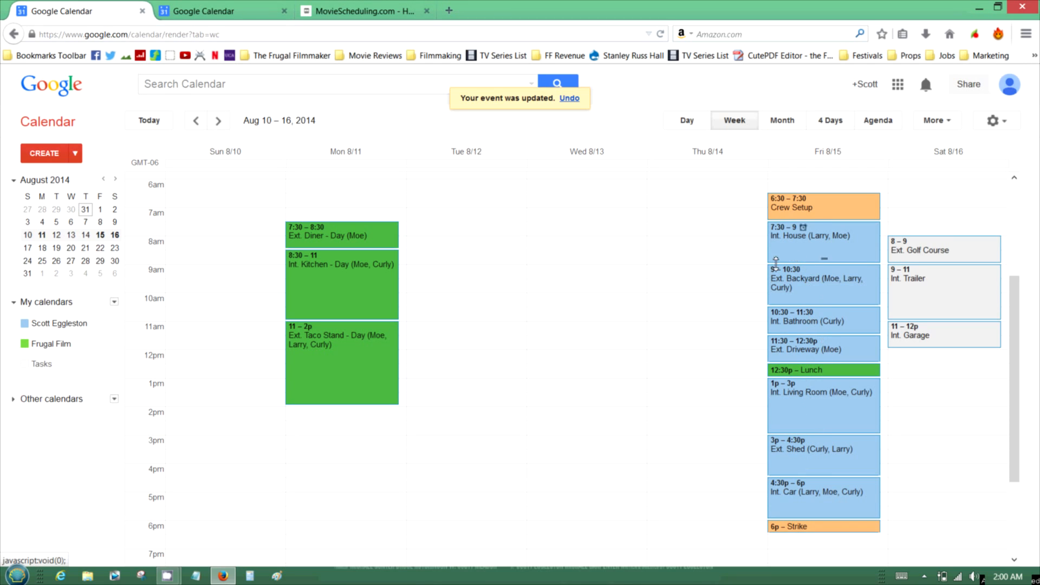
pyautogui.moveTo(733, 345)
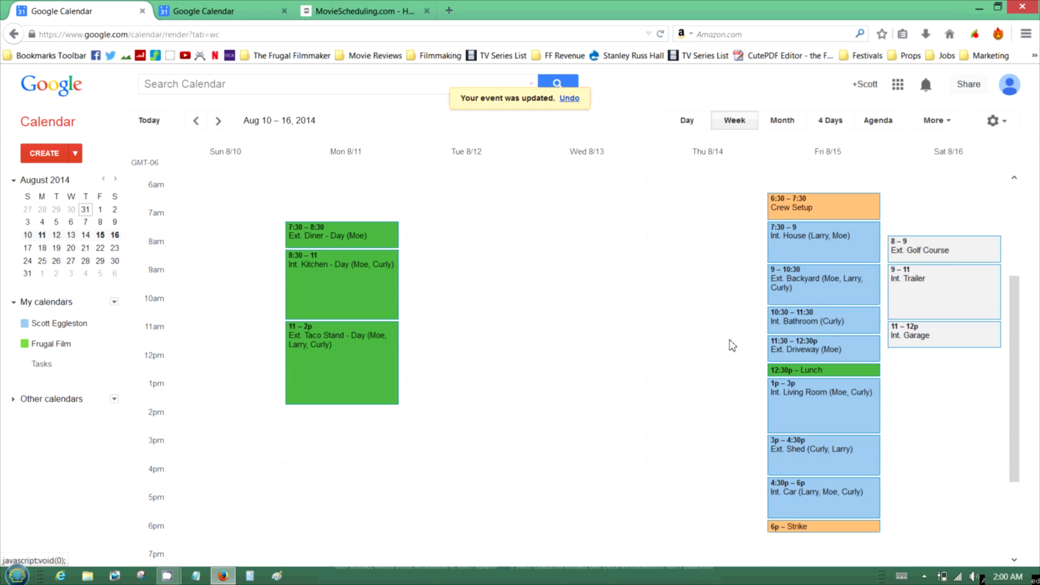
pyautogui.moveTo(736, 341)
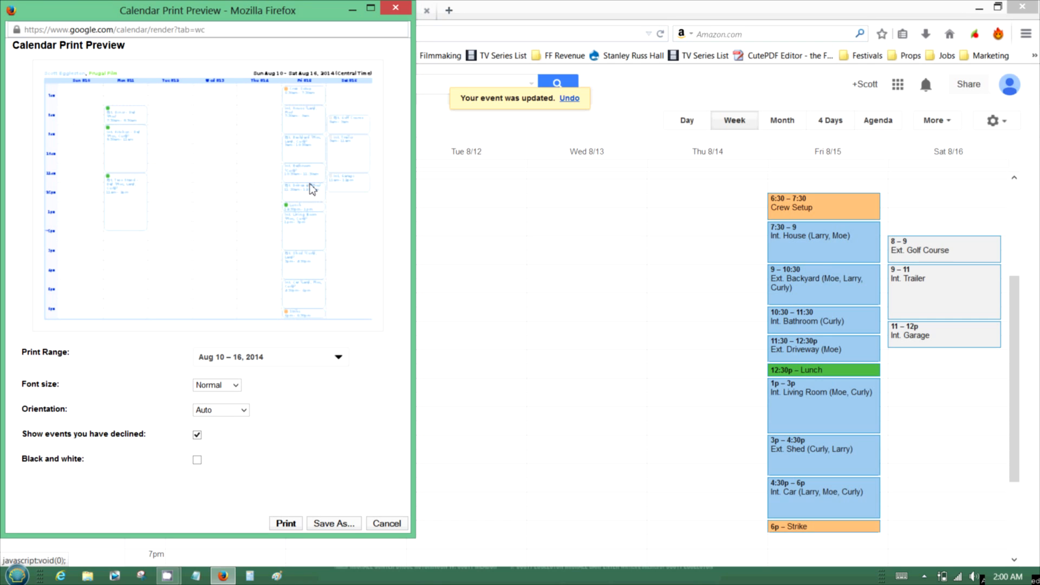
# Step: Switch the Aug 10–16 print preview to black and white, then cancel it
pyautogui.click(197, 458)
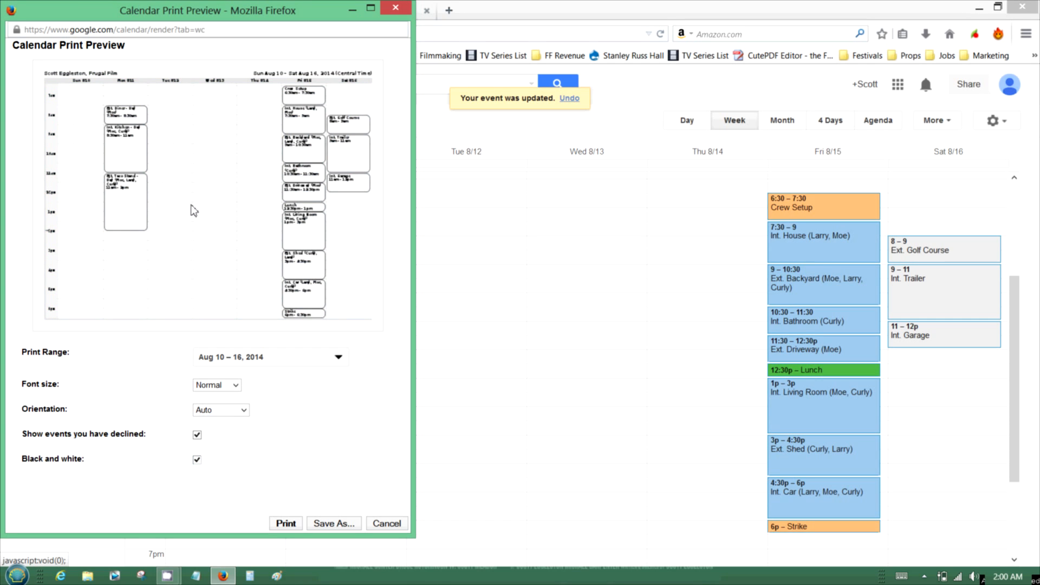
pyautogui.moveTo(181, 229)
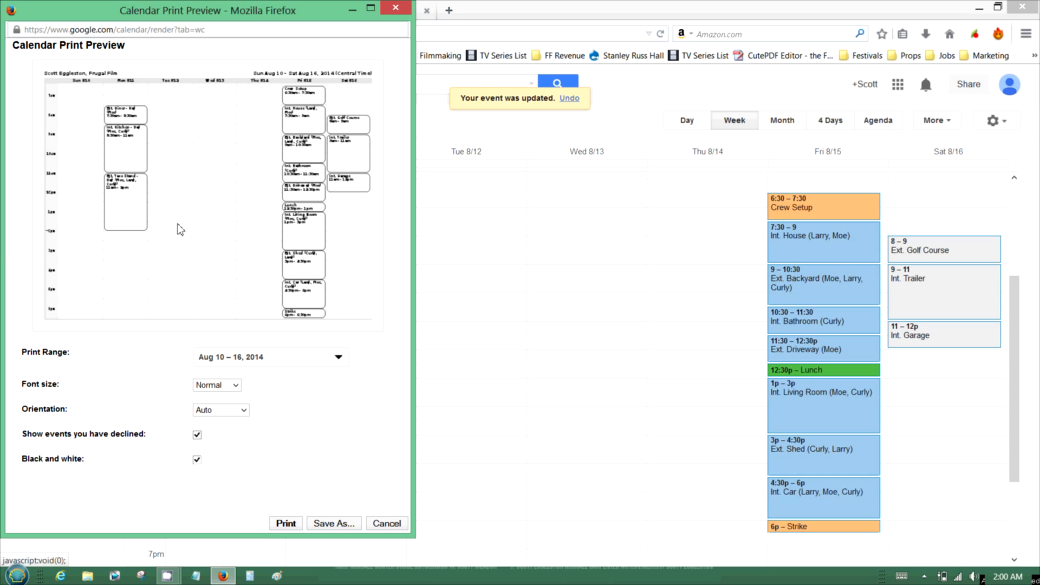
pyautogui.click(386, 523)
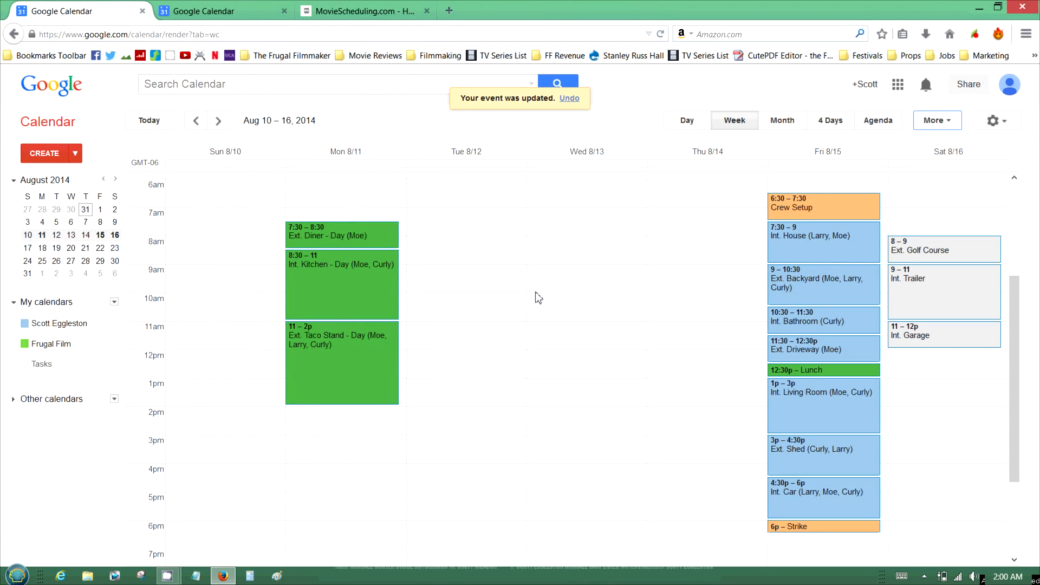
pyautogui.moveTo(594, 279)
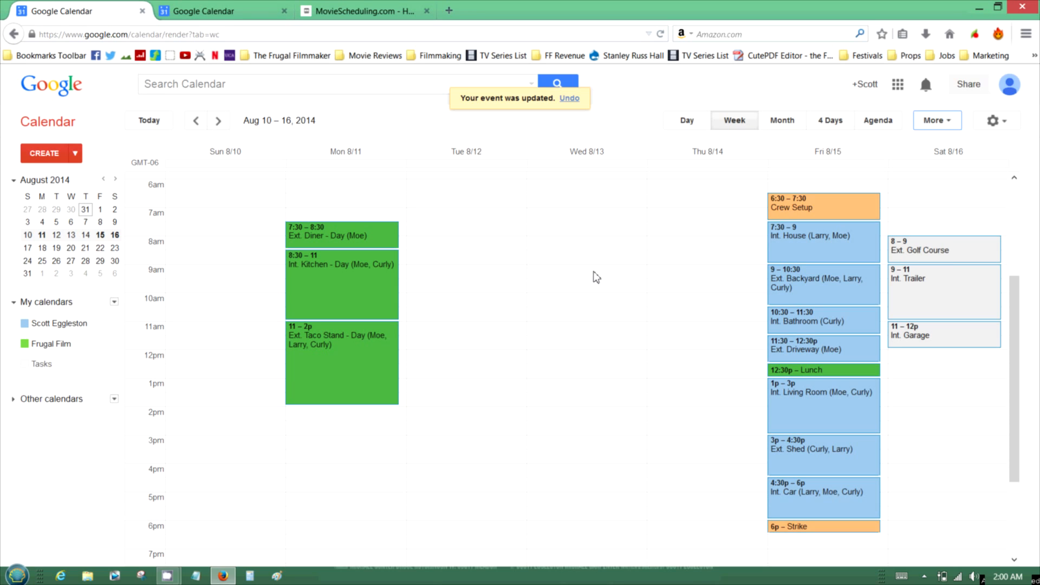
pyautogui.moveTo(478, 203)
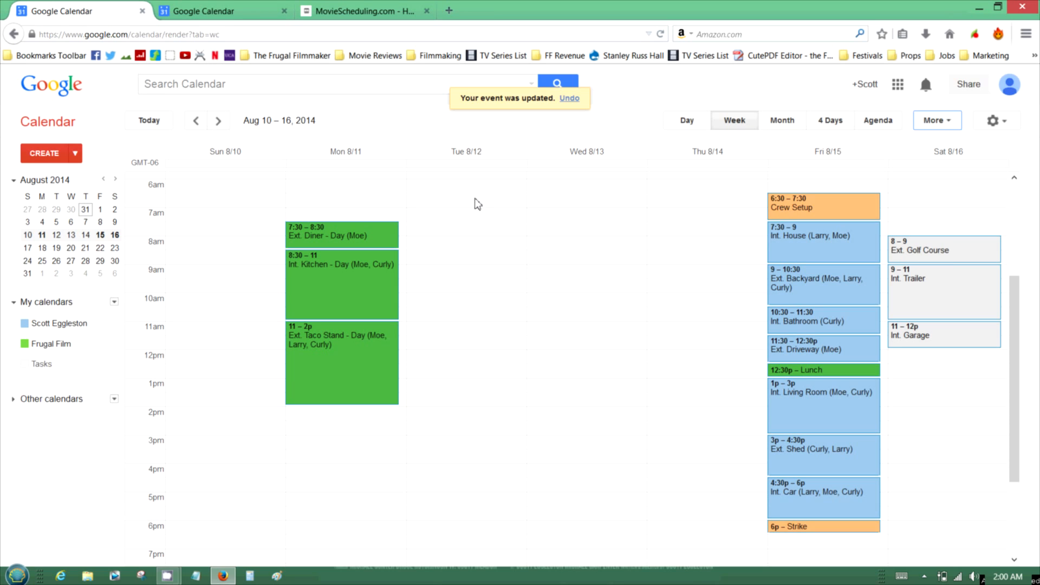
pyautogui.moveTo(574, 300)
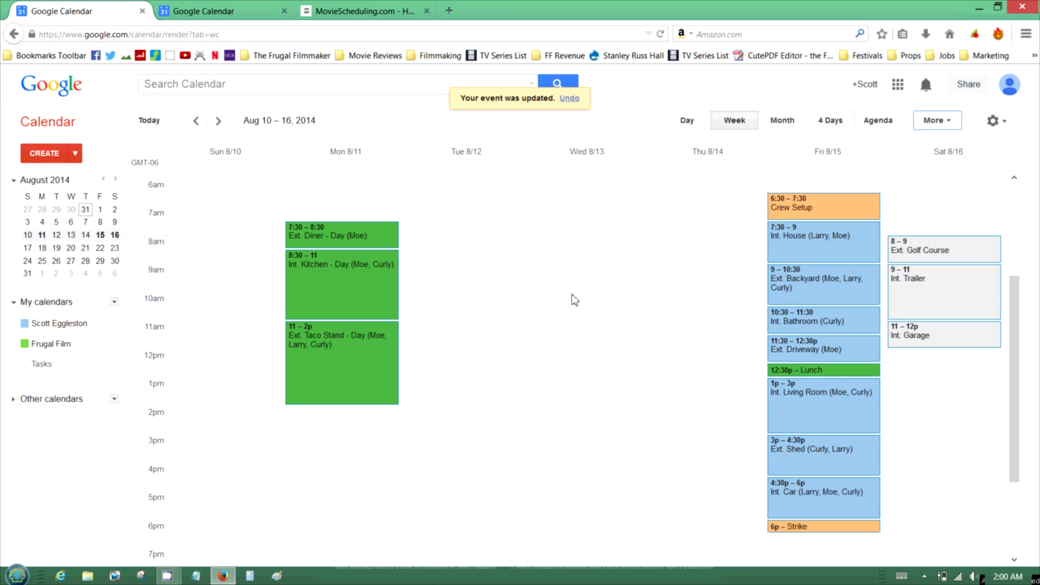
pyautogui.moveTo(340, 77)
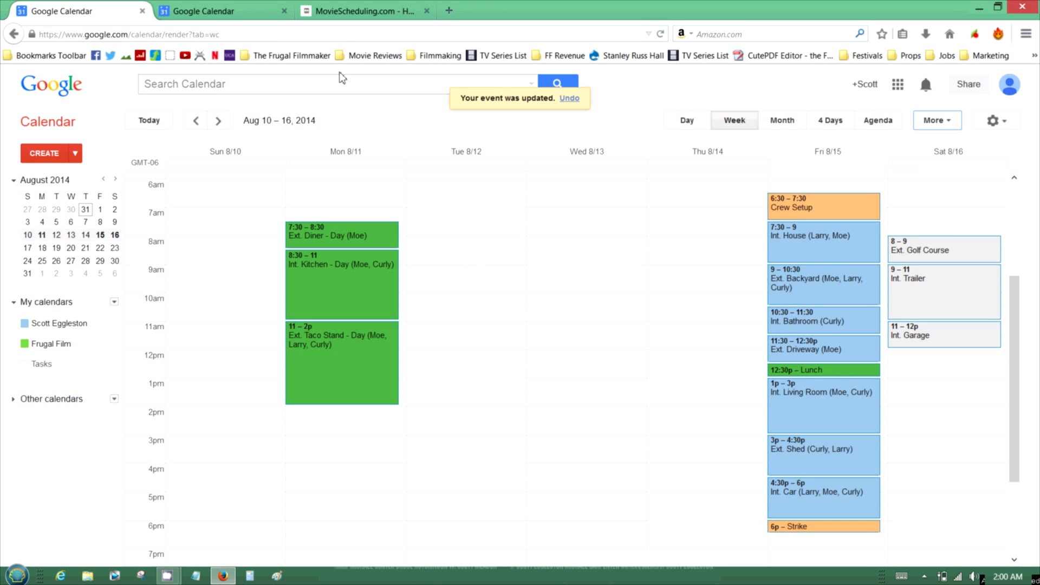
# Step: Switch to the MovieScheduling.com browser tab
pyautogui.click(364, 11)
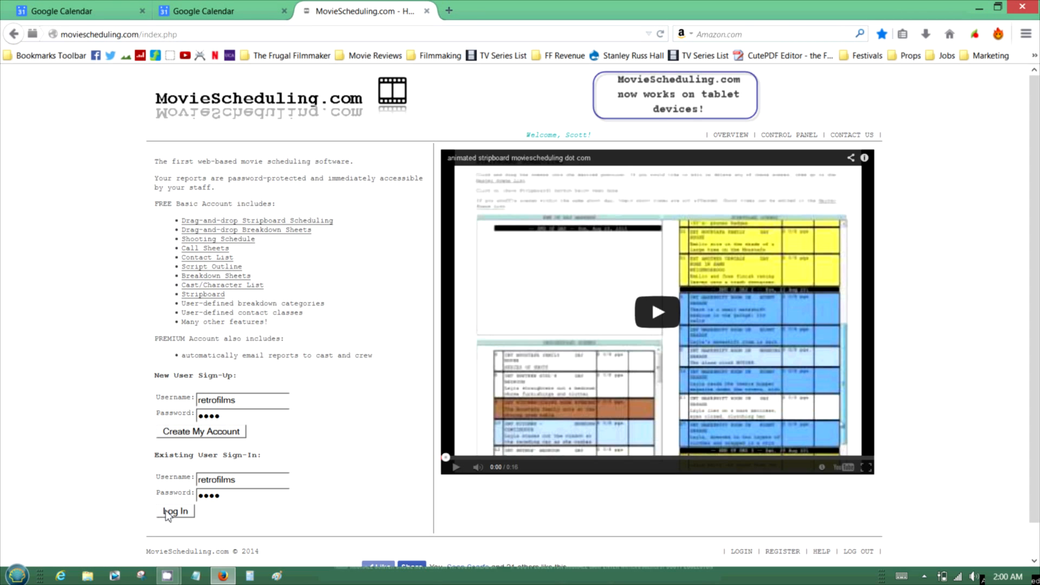
# Step: Log in as the existing user to reach the quick-start control panel
pyautogui.click(175, 511)
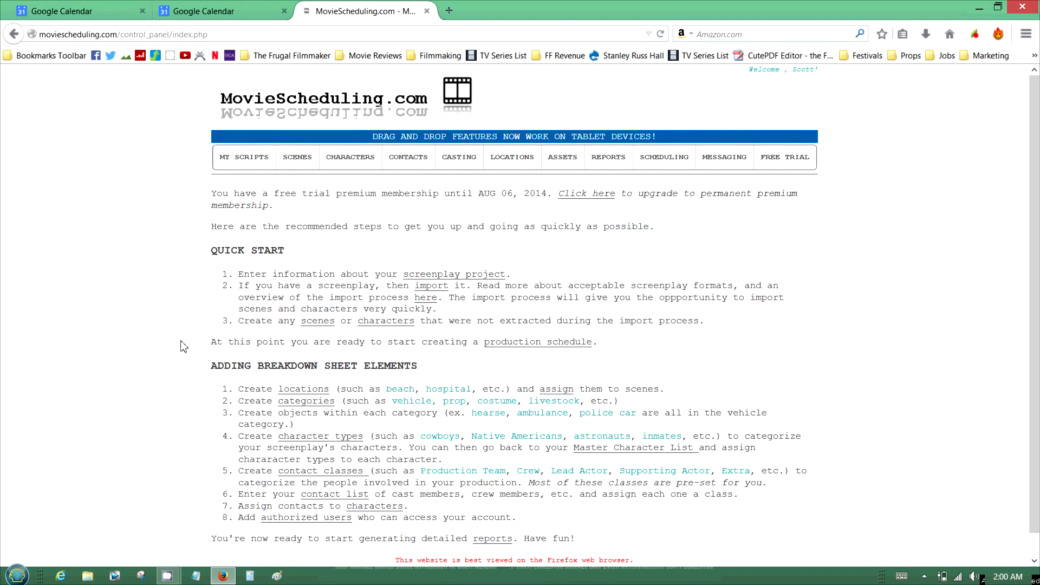
pyautogui.click(243, 157)
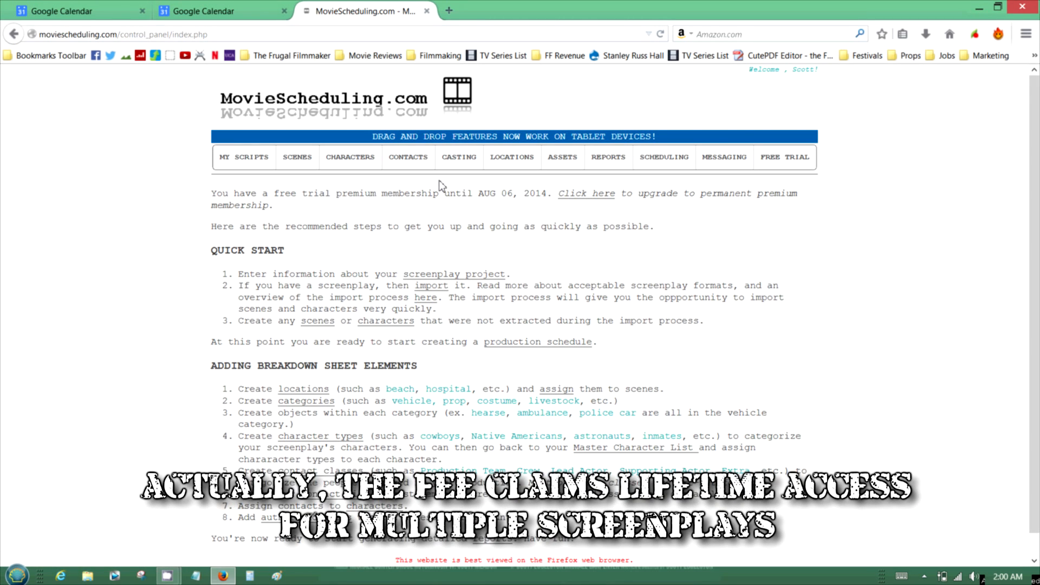
pyautogui.moveTo(418, 195)
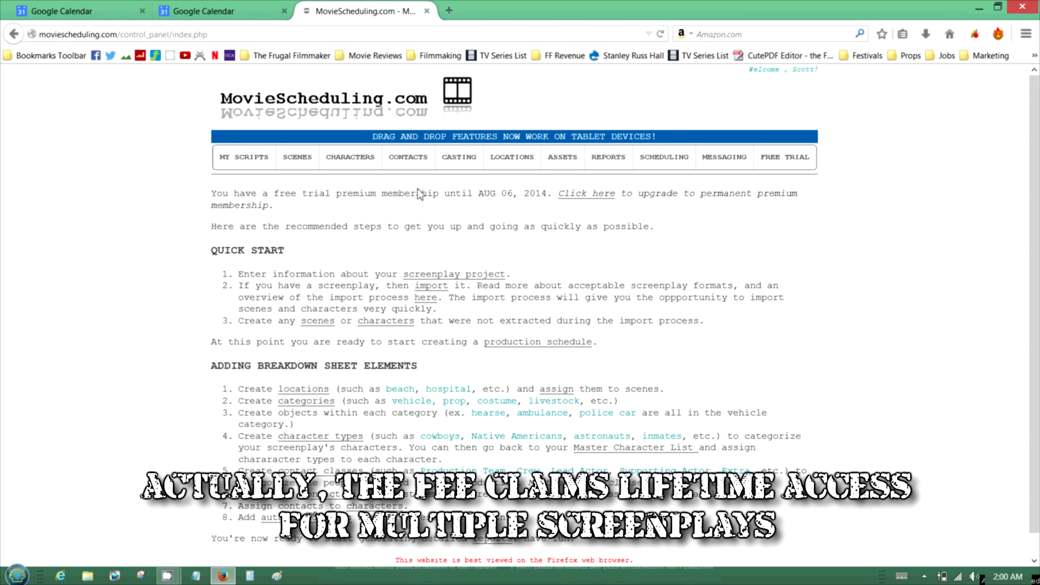
pyautogui.moveTo(524, 224)
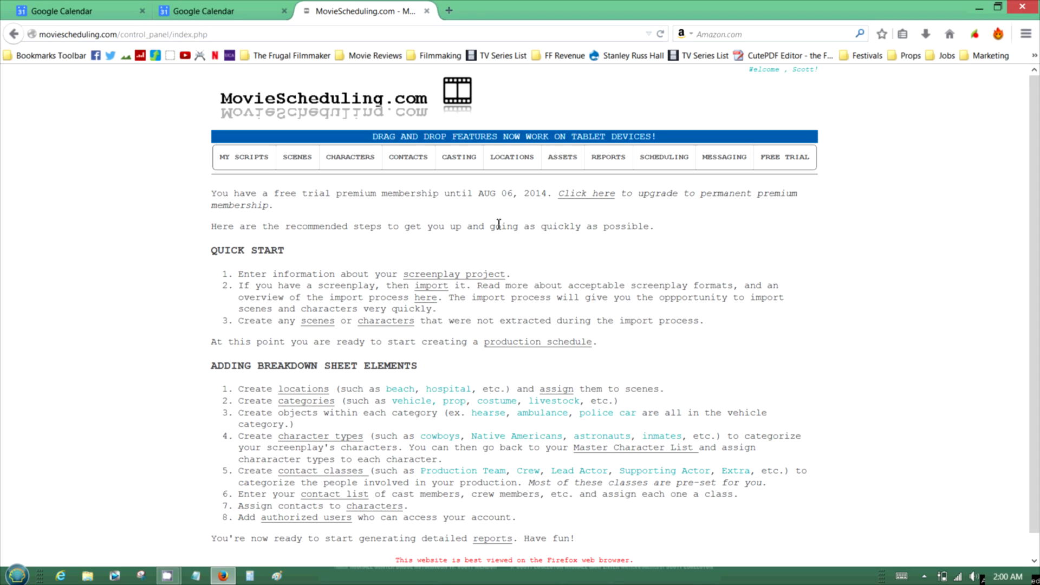
pyautogui.moveTo(479, 225)
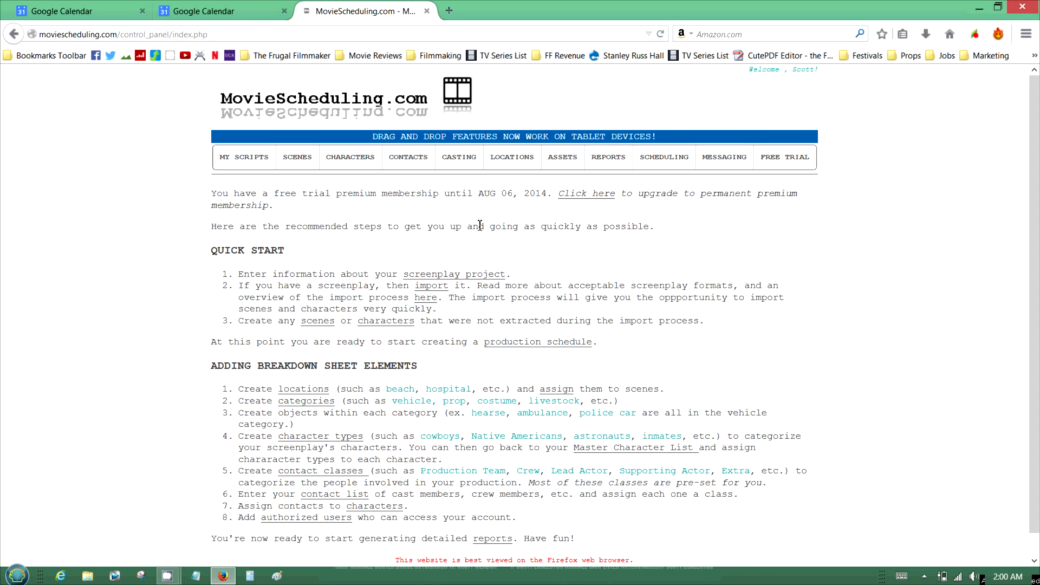
pyautogui.moveTo(522, 261)
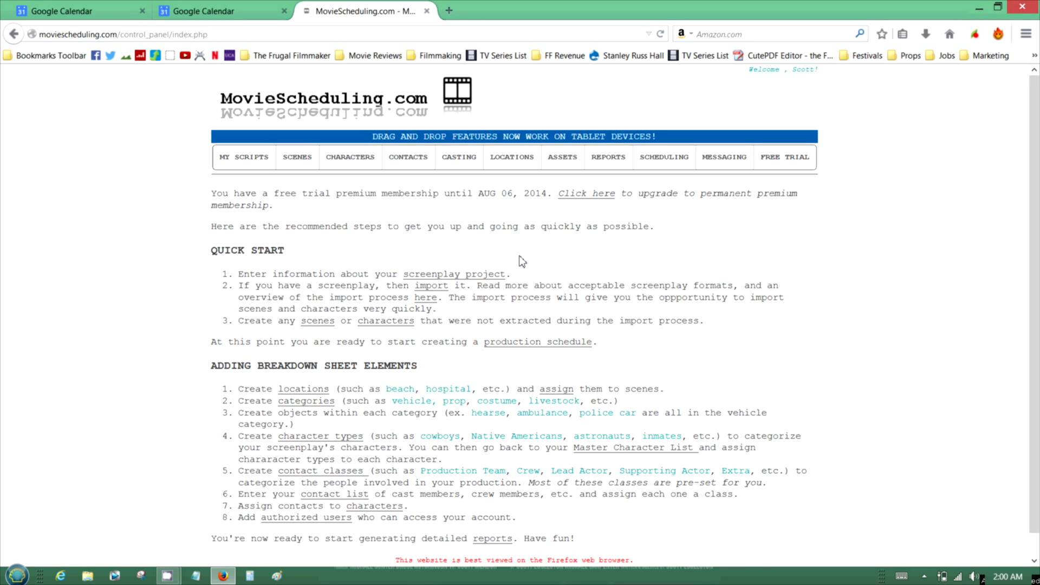
pyautogui.moveTo(422, 255)
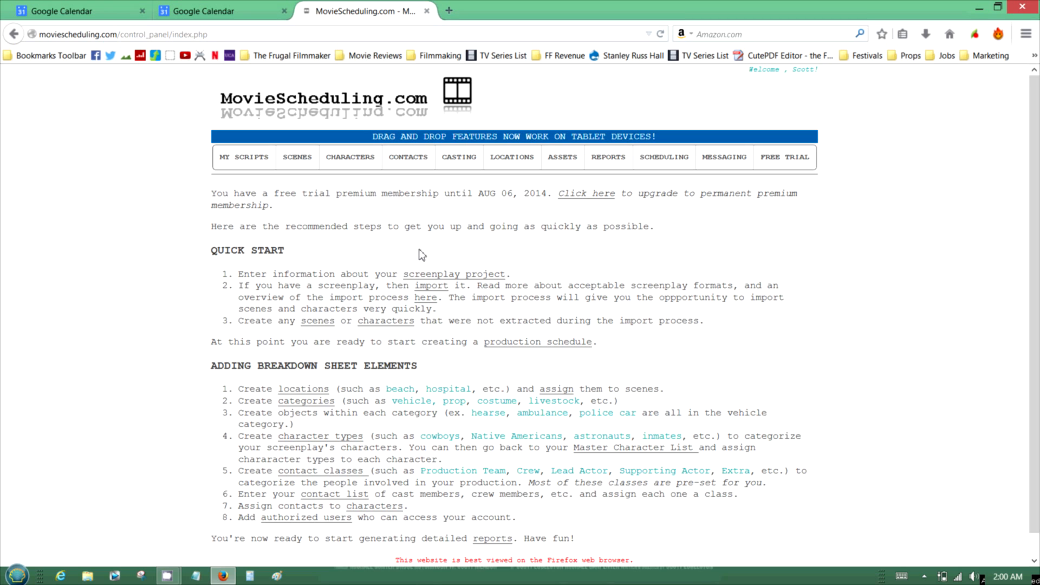
pyautogui.moveTo(338, 124)
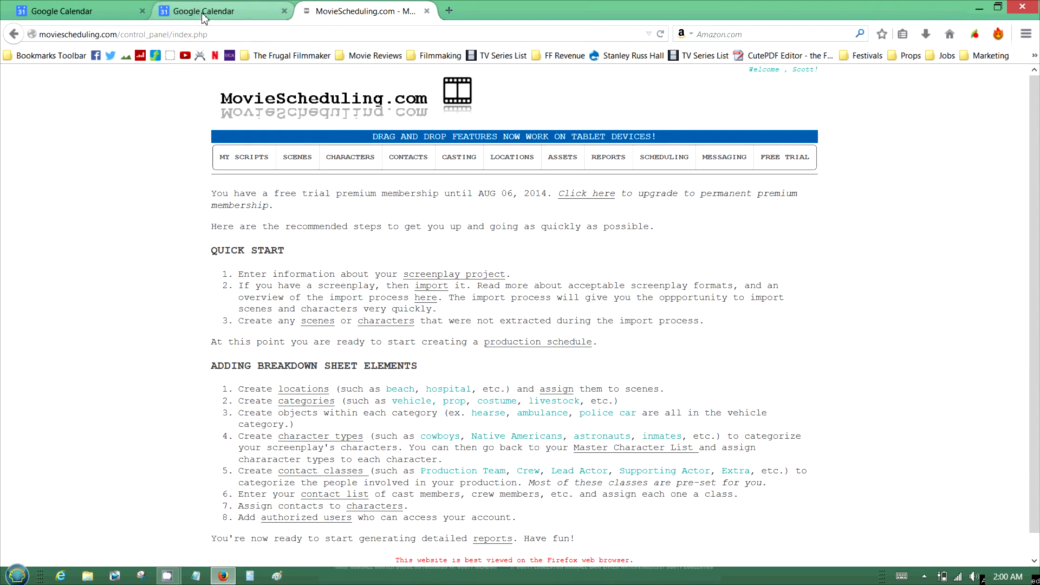
# Step: Switch back to the Google Calendar tab showing the Aug 10–16 week
pyautogui.click(222, 11)
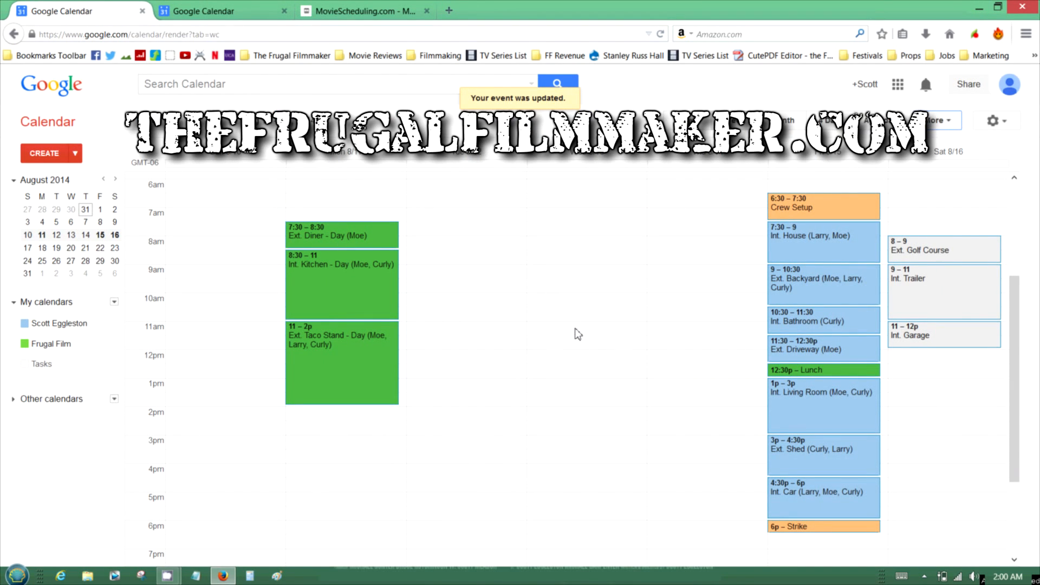
pyautogui.moveTo(521, 319)
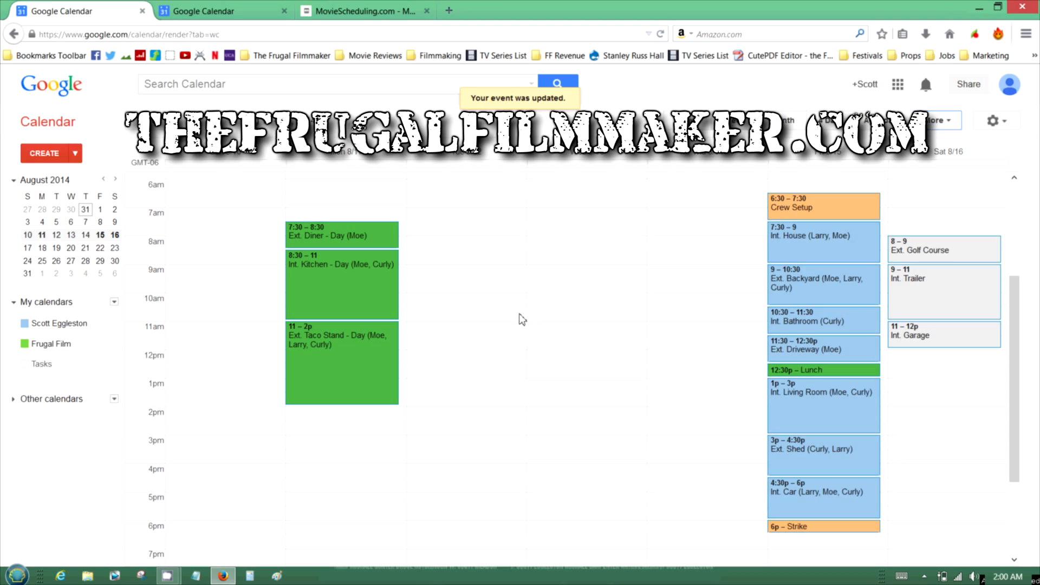